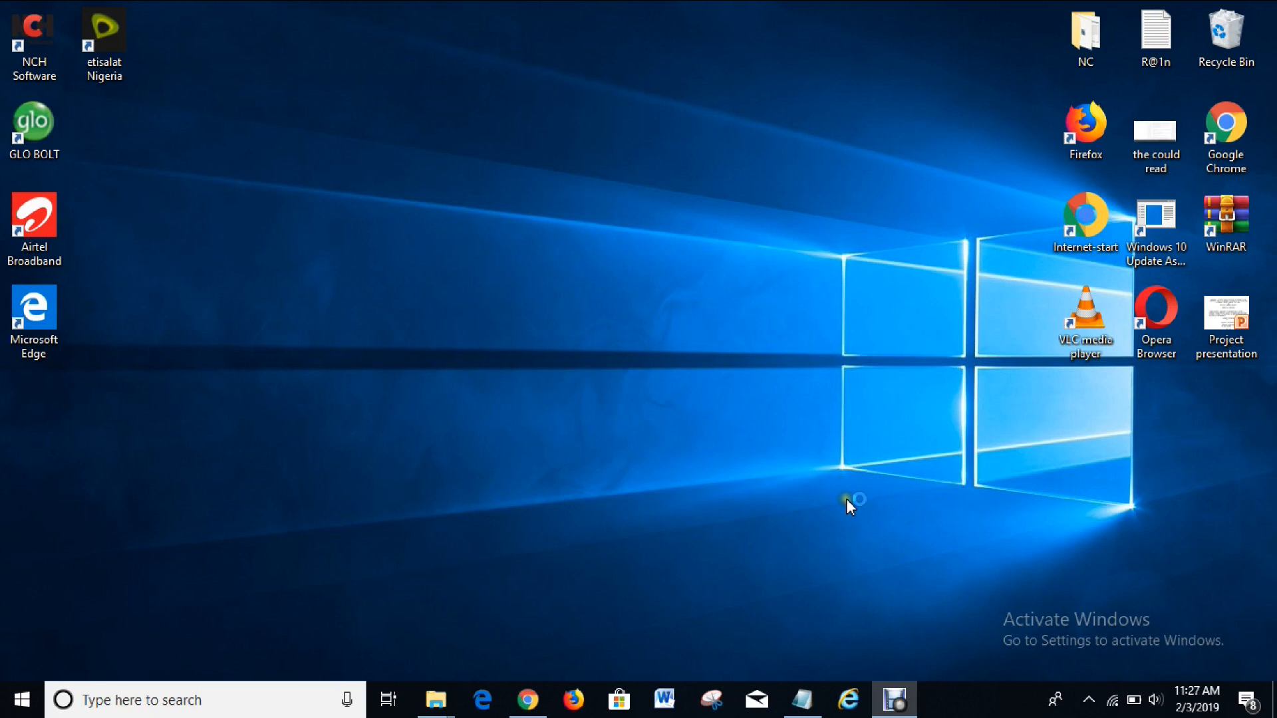
mouse_move(780, 553)
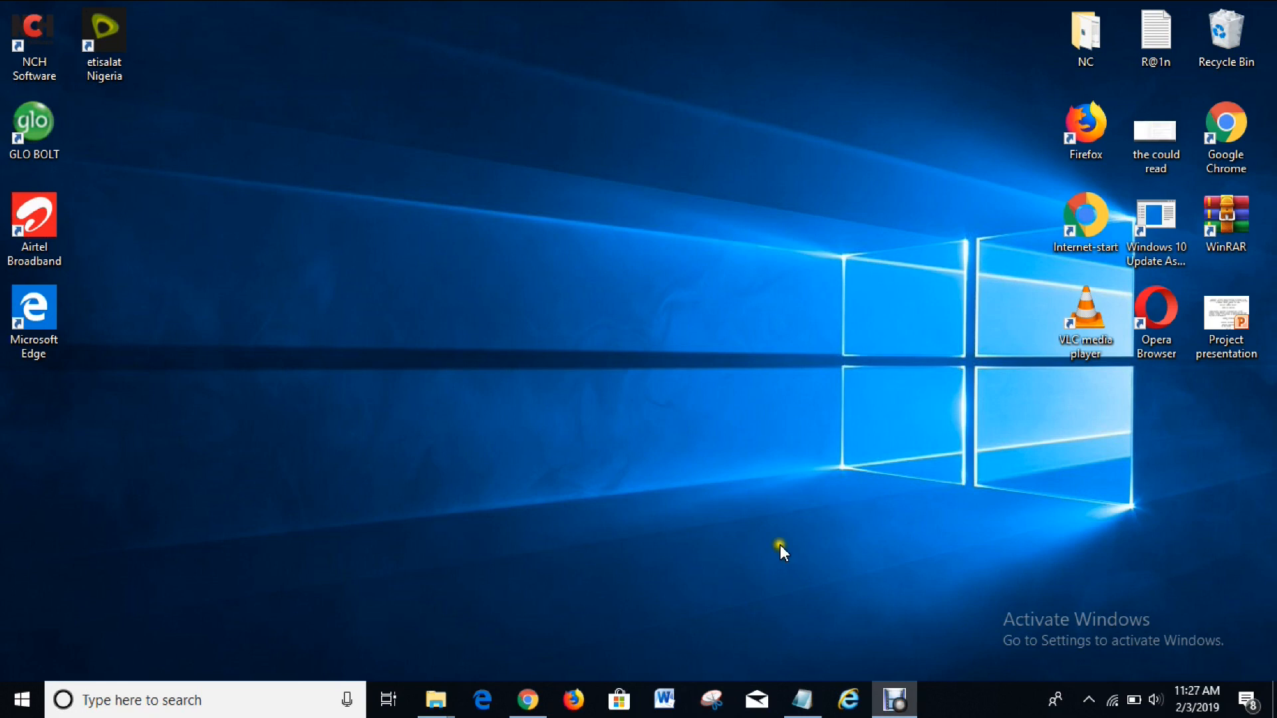
mouse_move(583, 572)
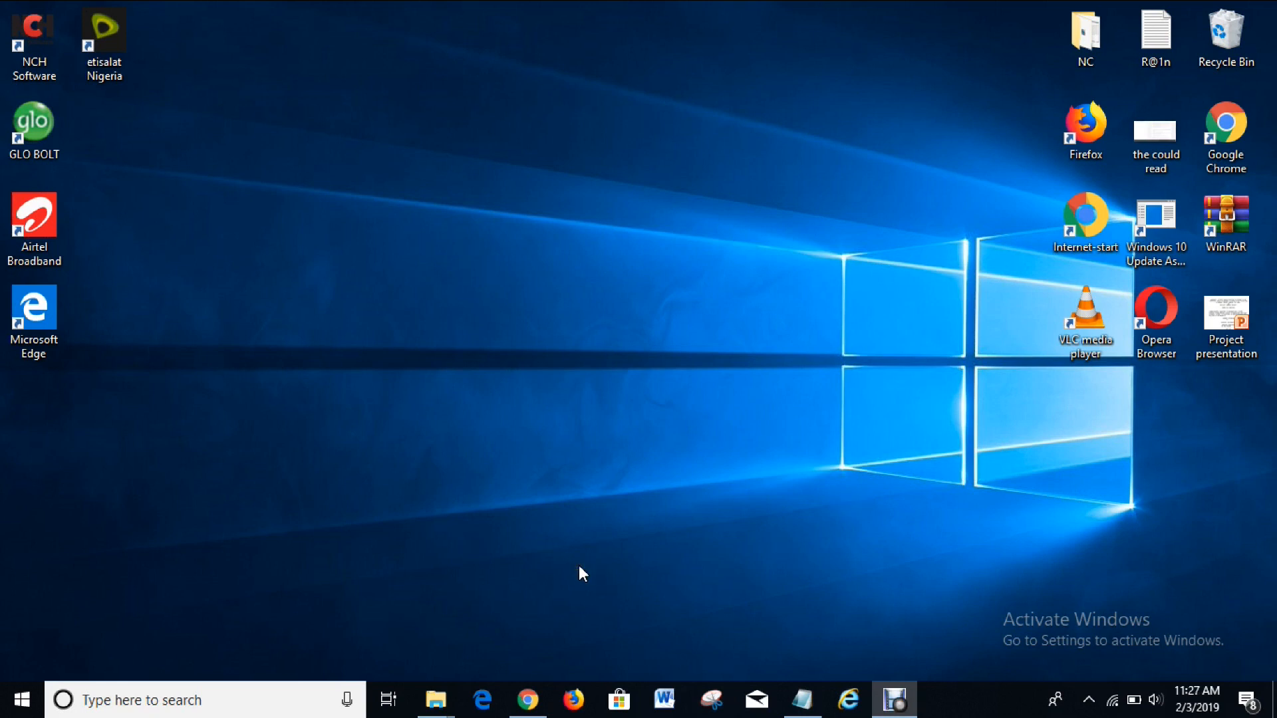
mouse_move(530, 700)
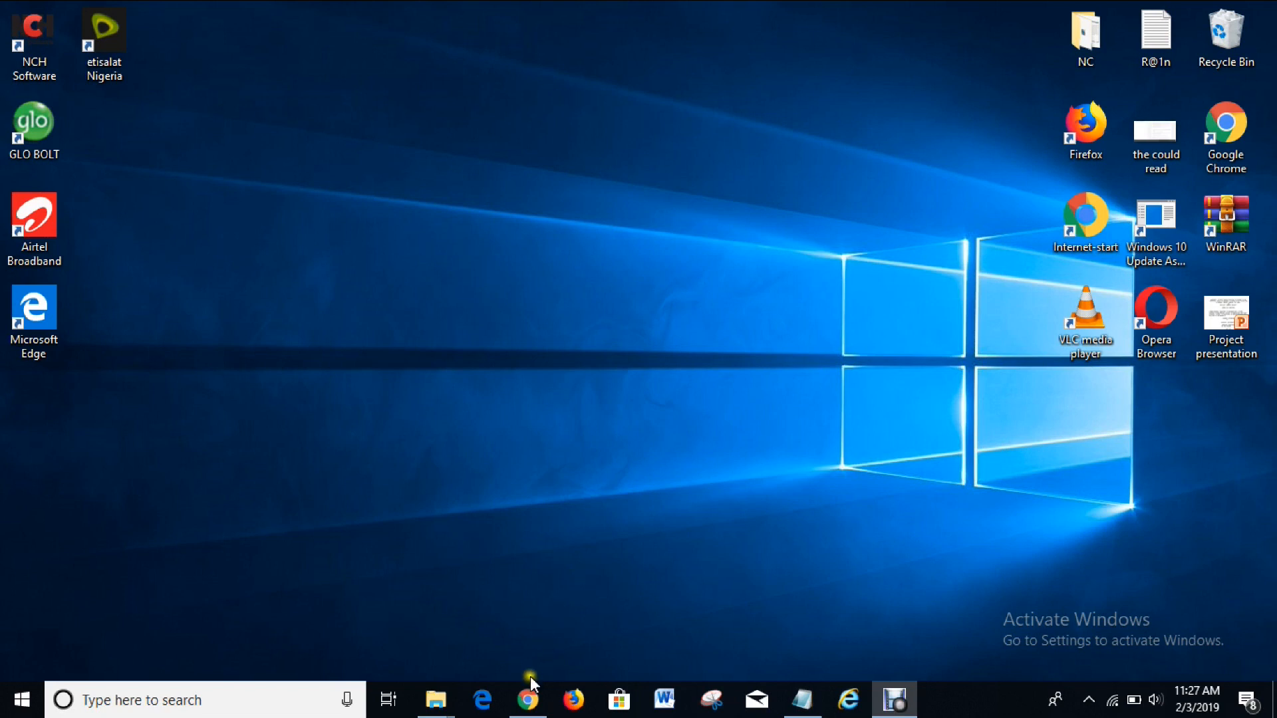
Open nchsoftware.com in Chrome and follow 'See all downloads >>>' to the full downloads list.
click(527, 699)
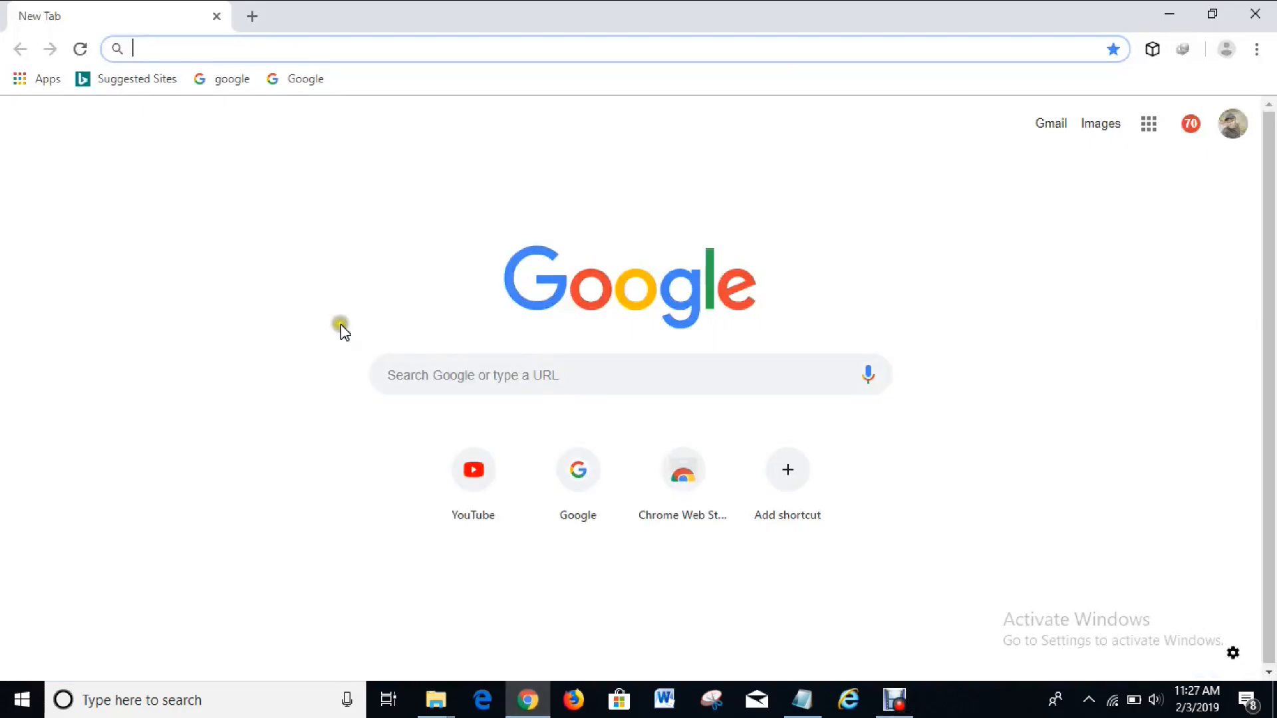
mouse_move(186, 47)
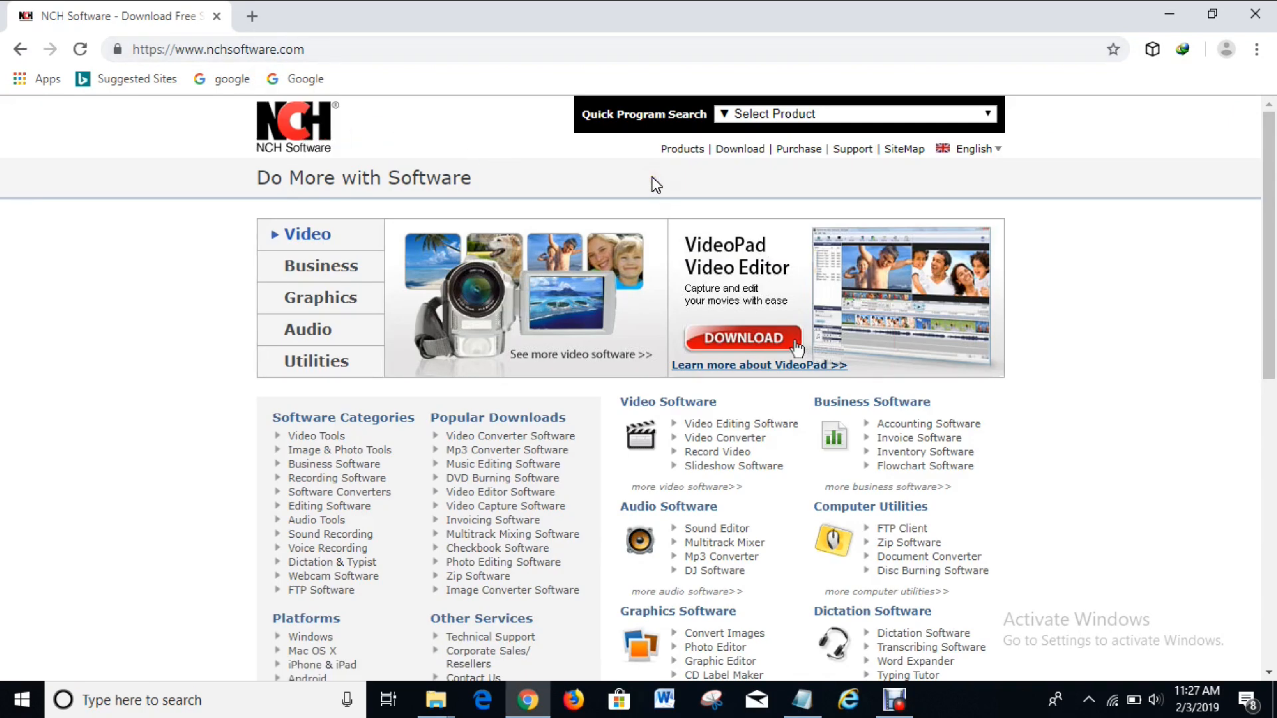
click(738, 149)
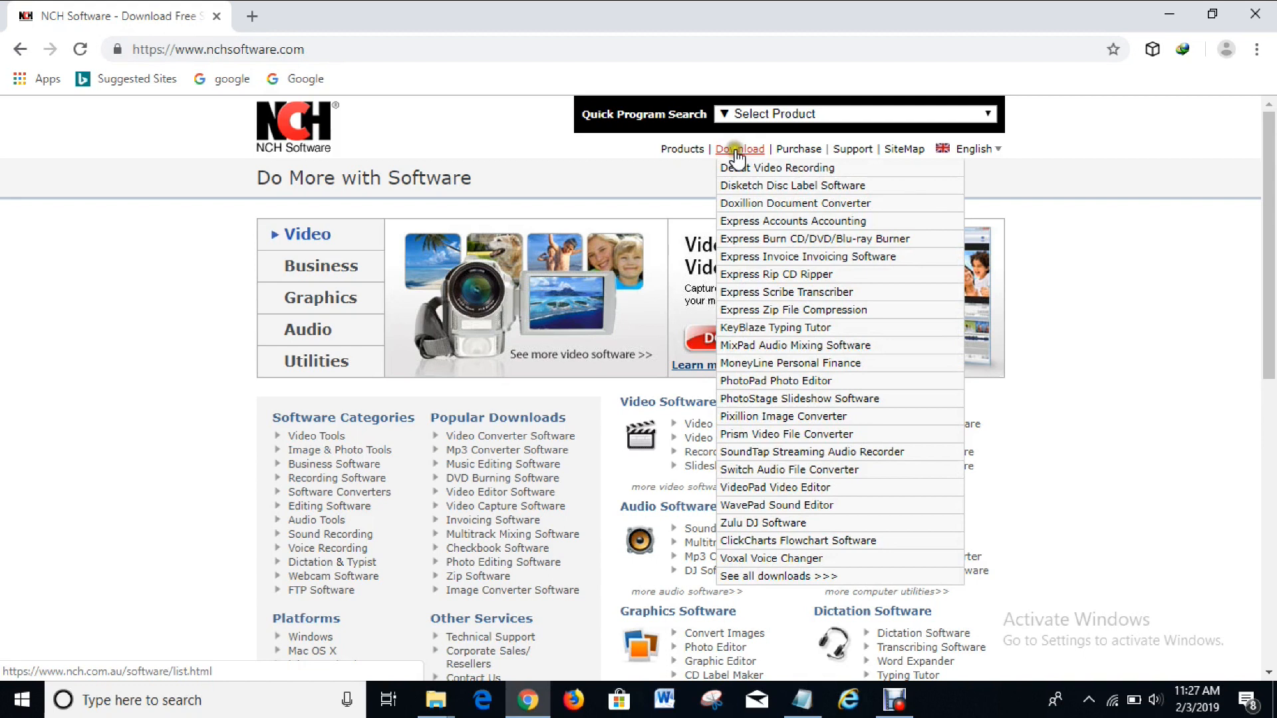
mouse_move(794, 345)
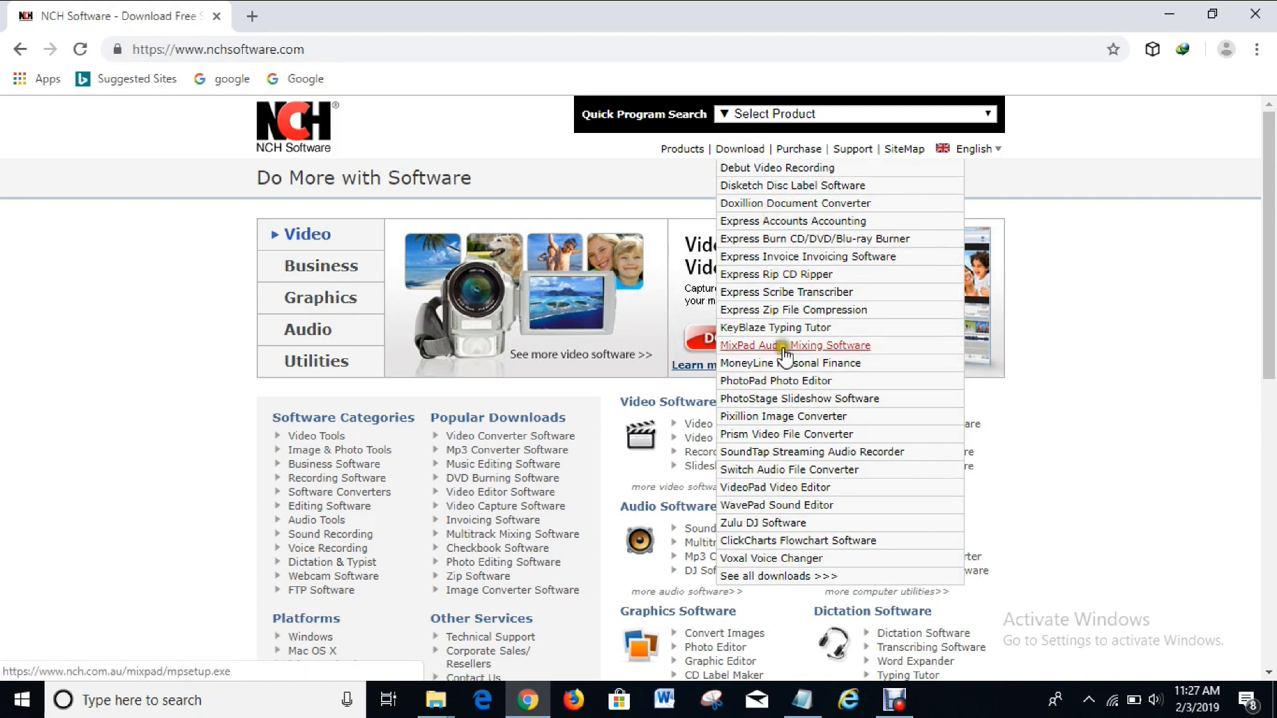
mouse_move(774, 381)
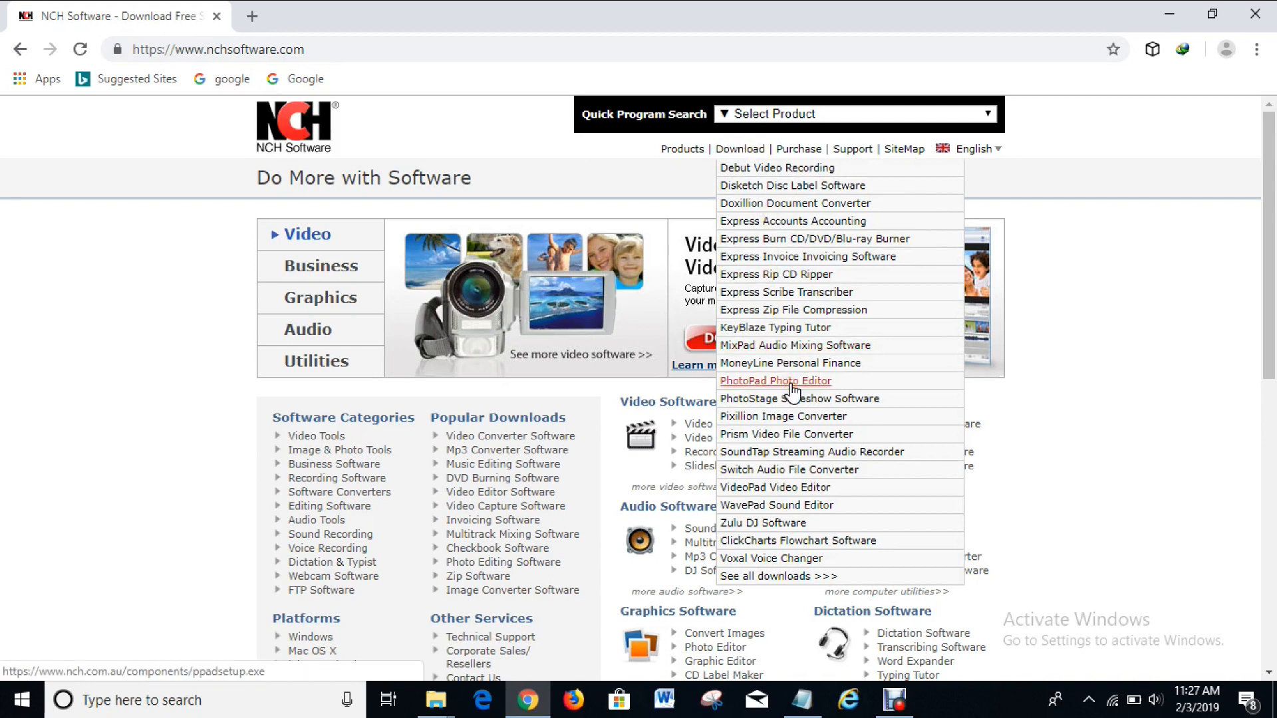
mouse_move(768, 324)
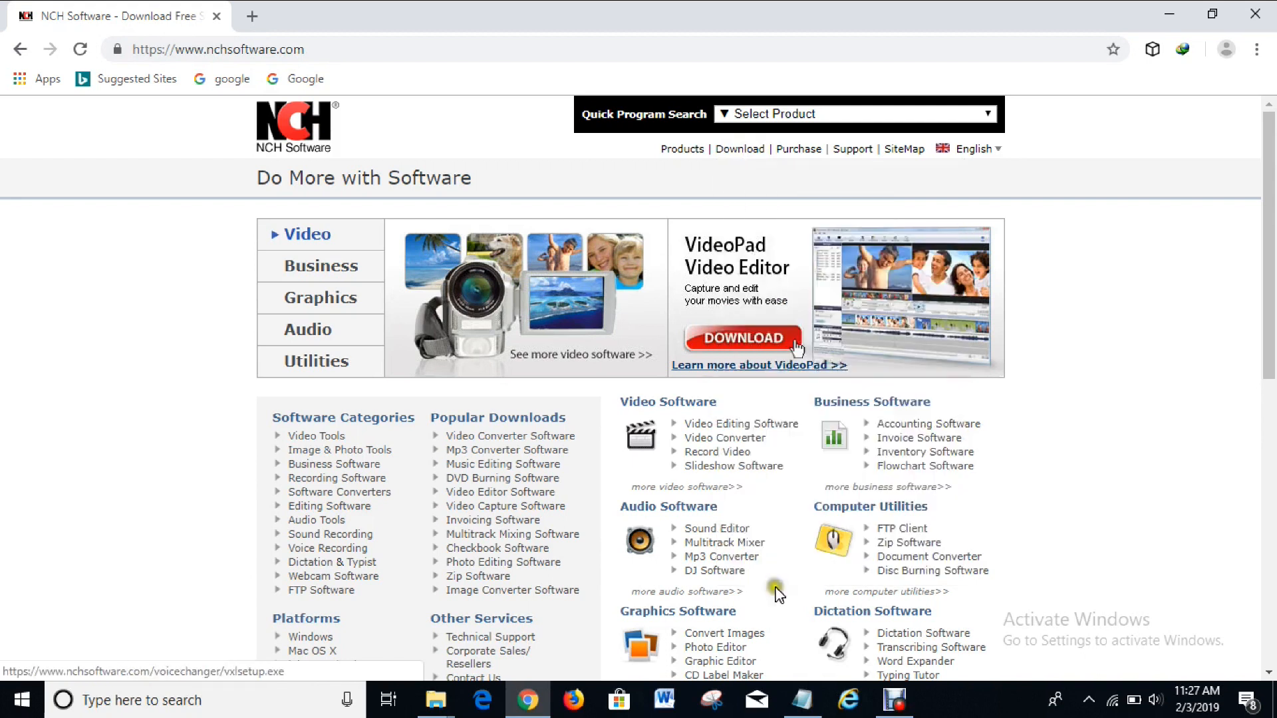
click(740, 149)
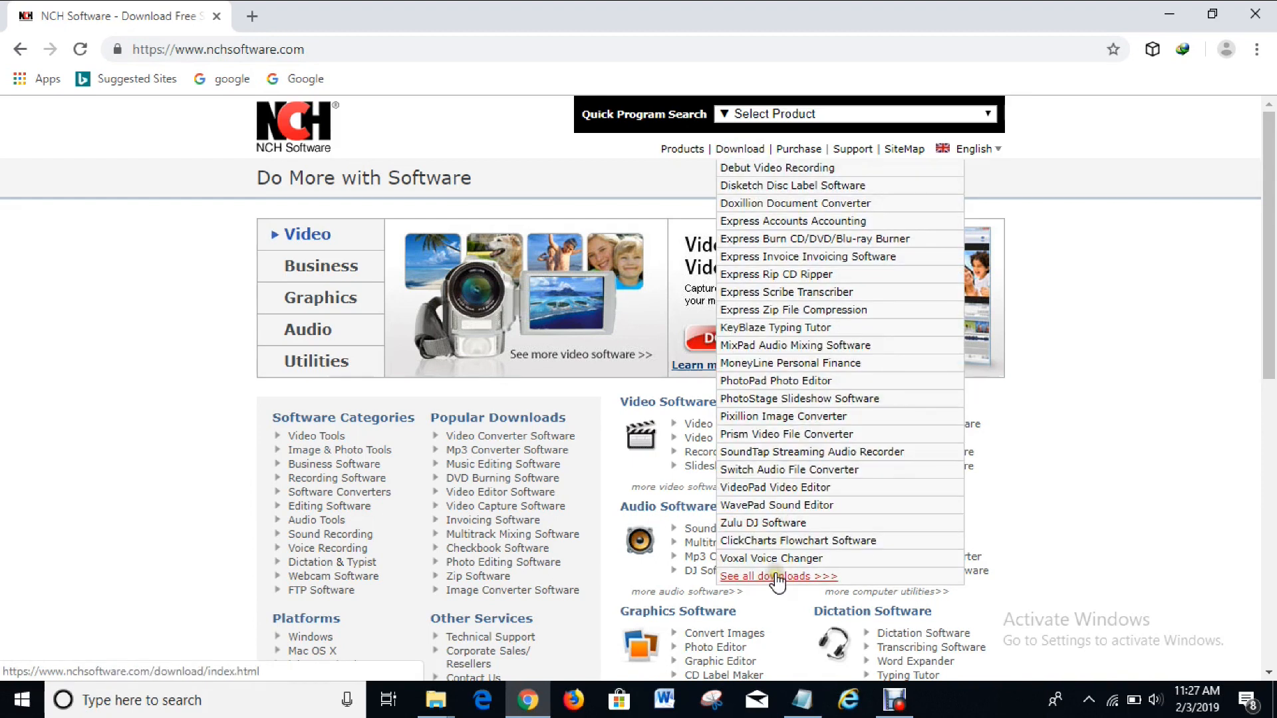
click(777, 577)
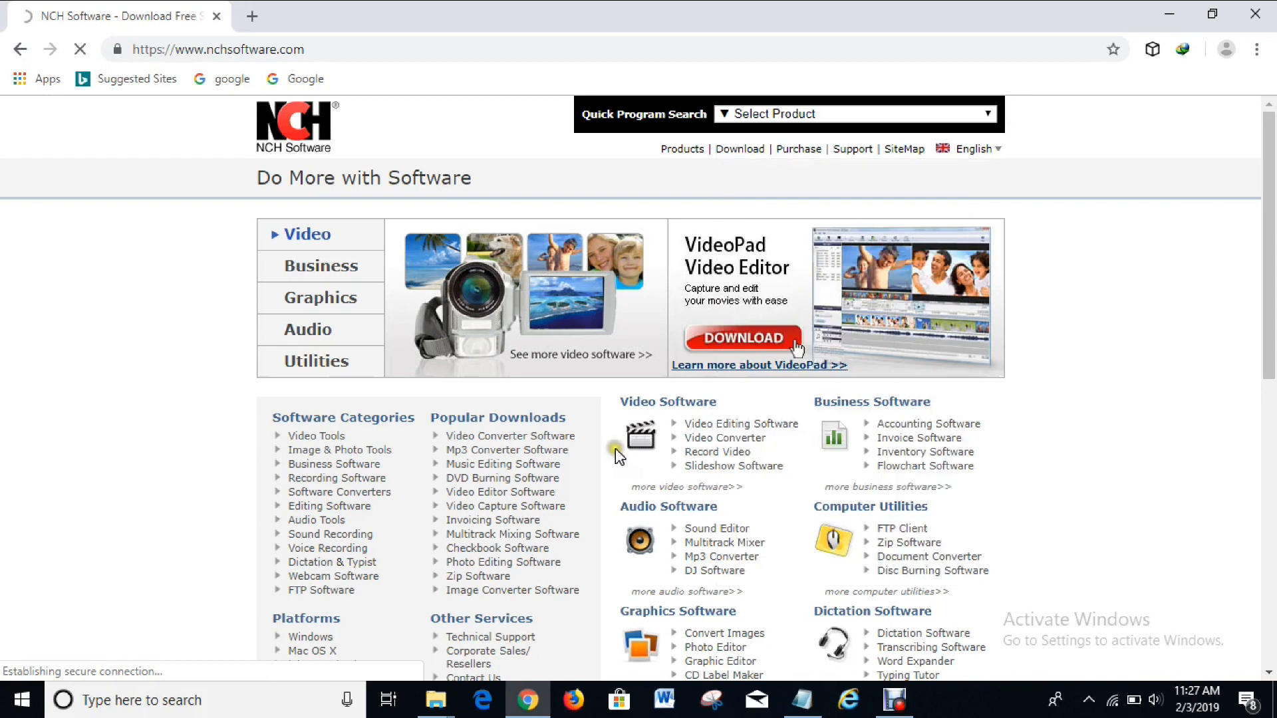
Download ffsetup.exe for FastFox Typing Assistant and run it from the download bar.
click(738, 149)
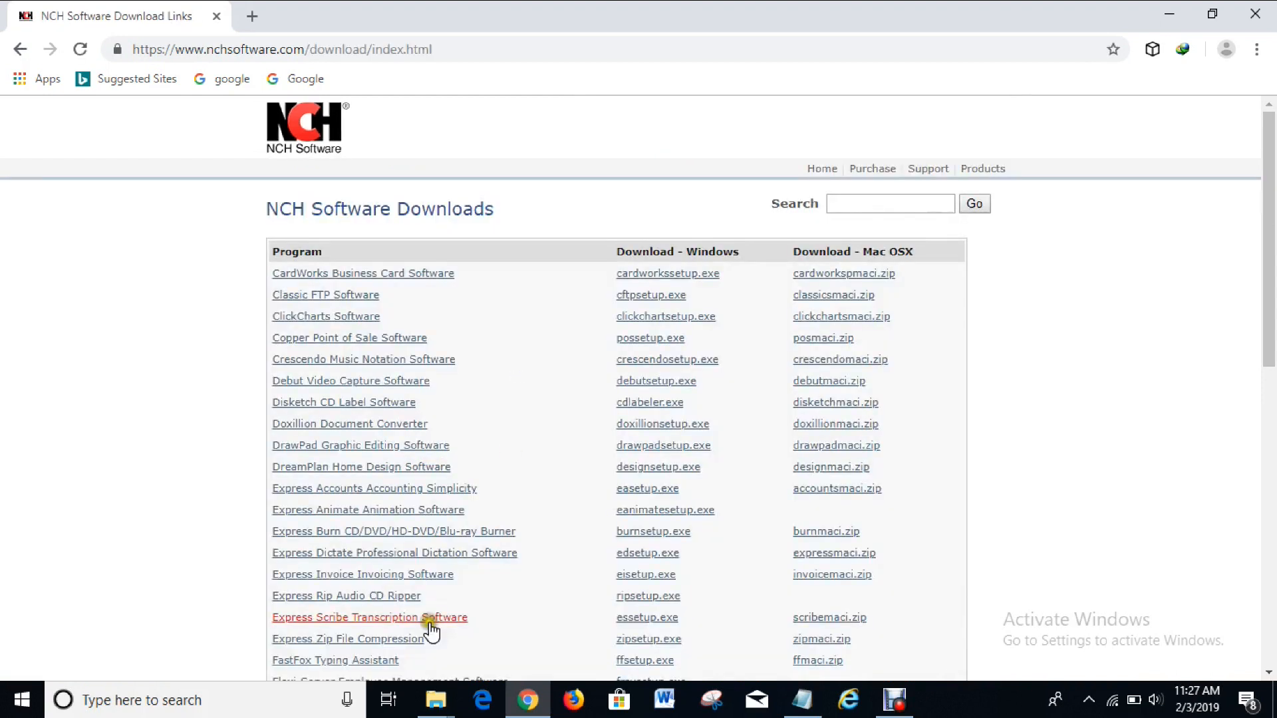
mouse_move(369, 660)
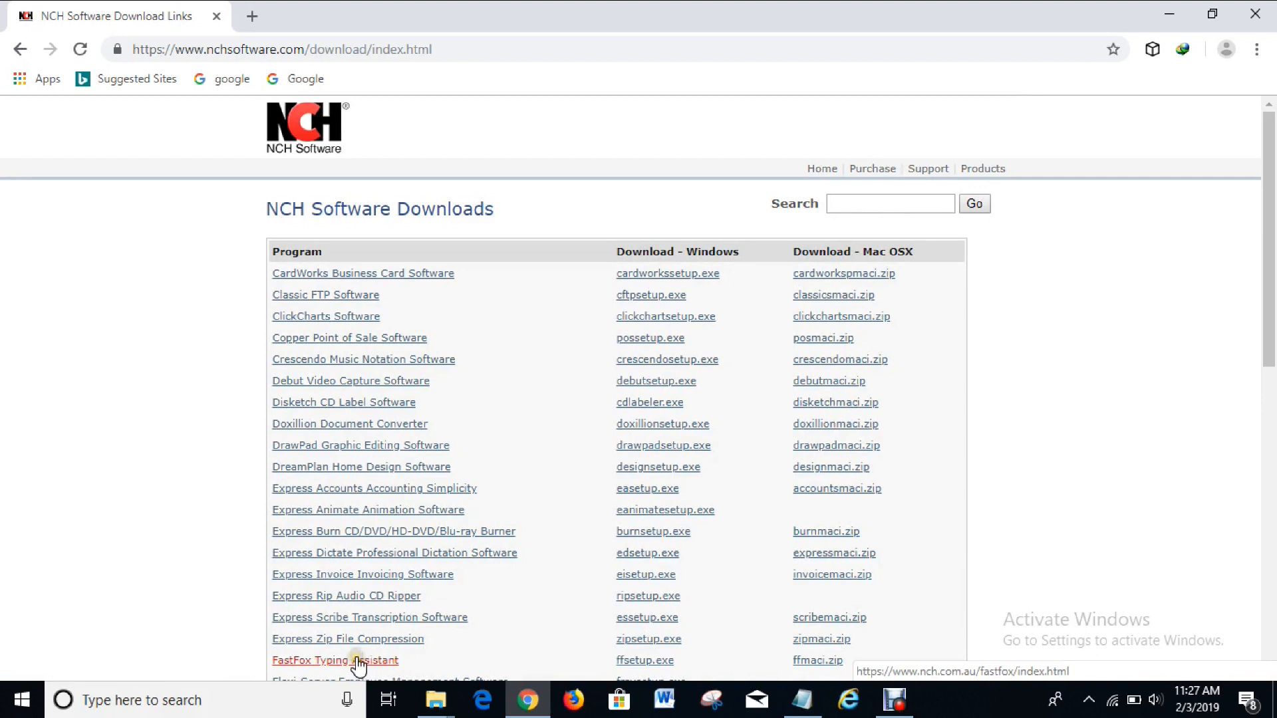
mouse_move(644, 660)
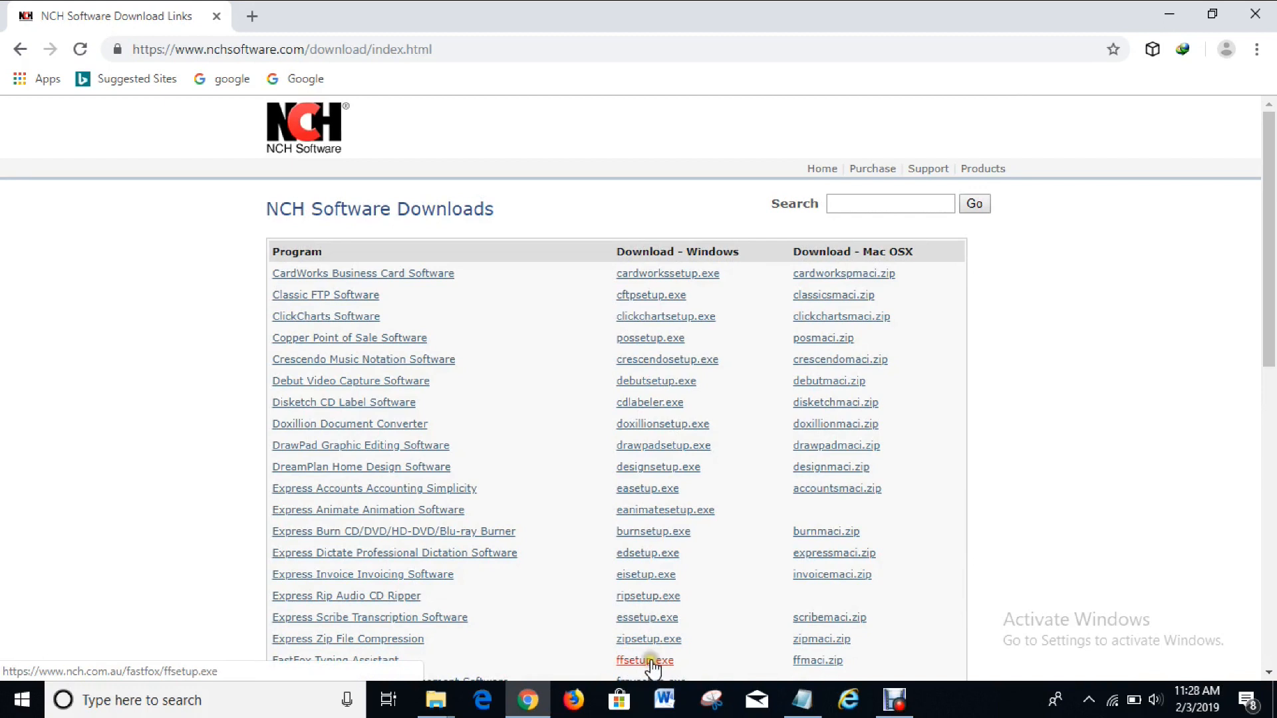
click(643, 660)
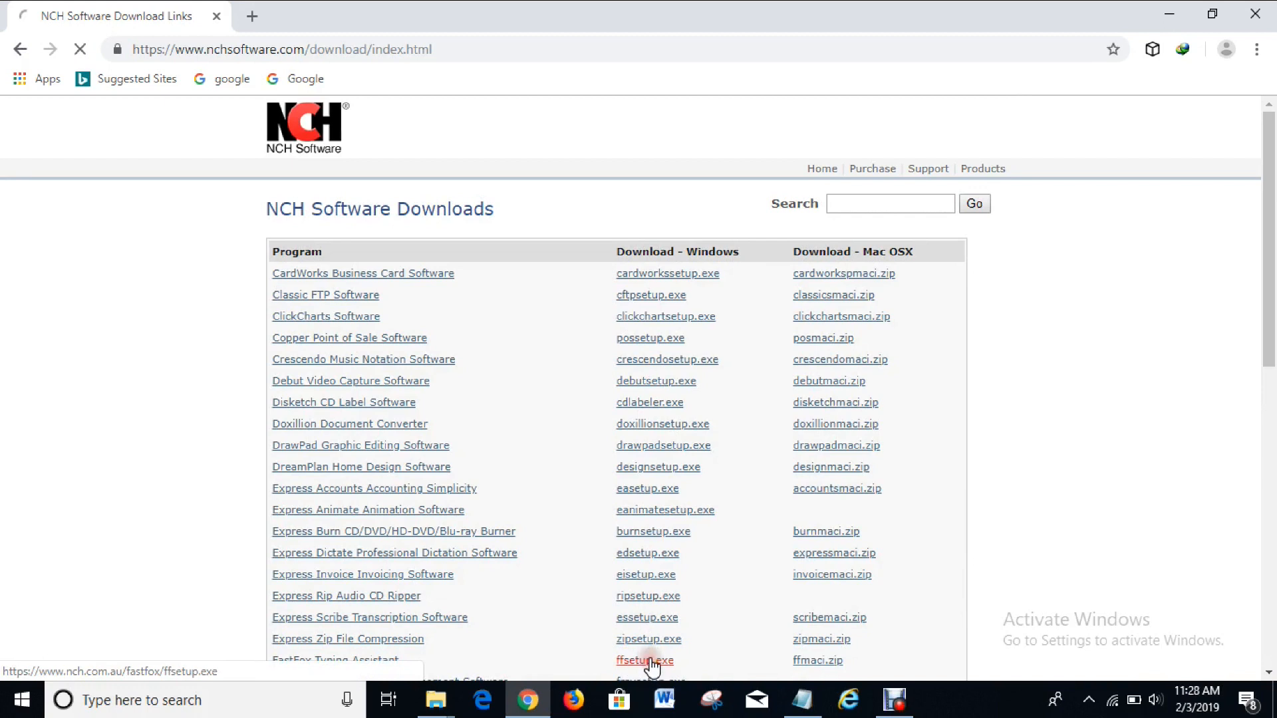
click(644, 661)
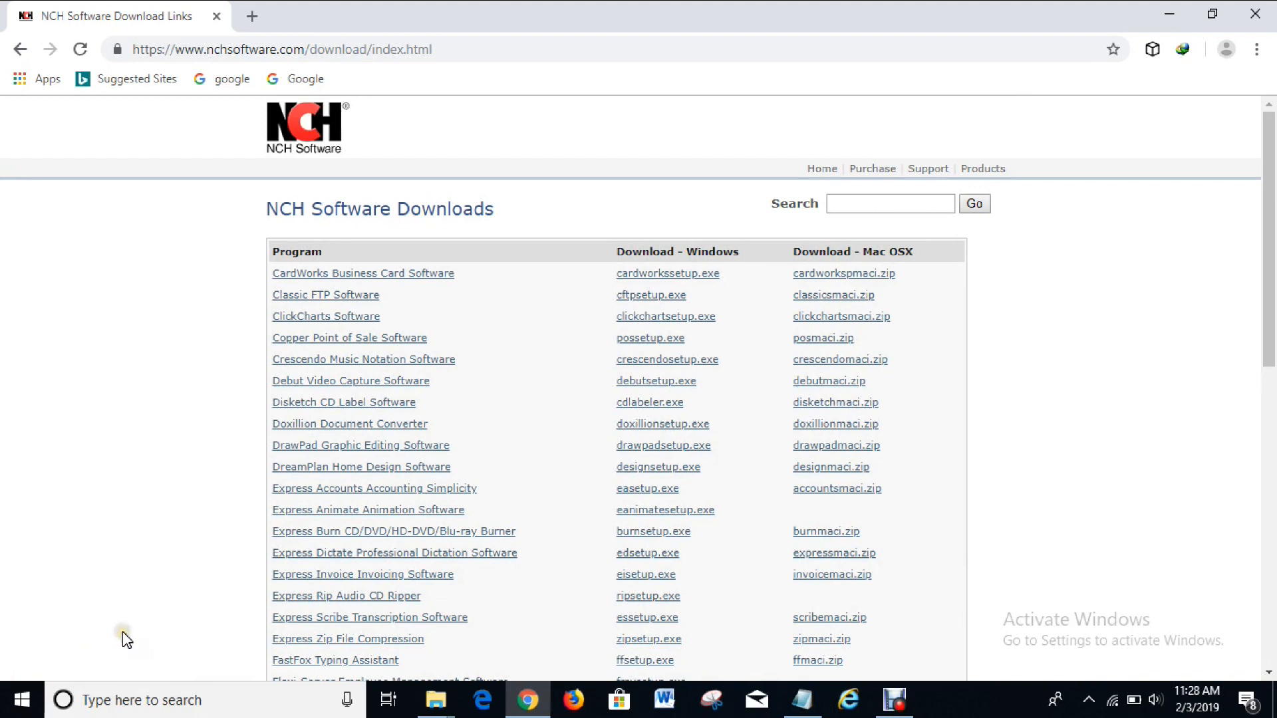
click(645, 659)
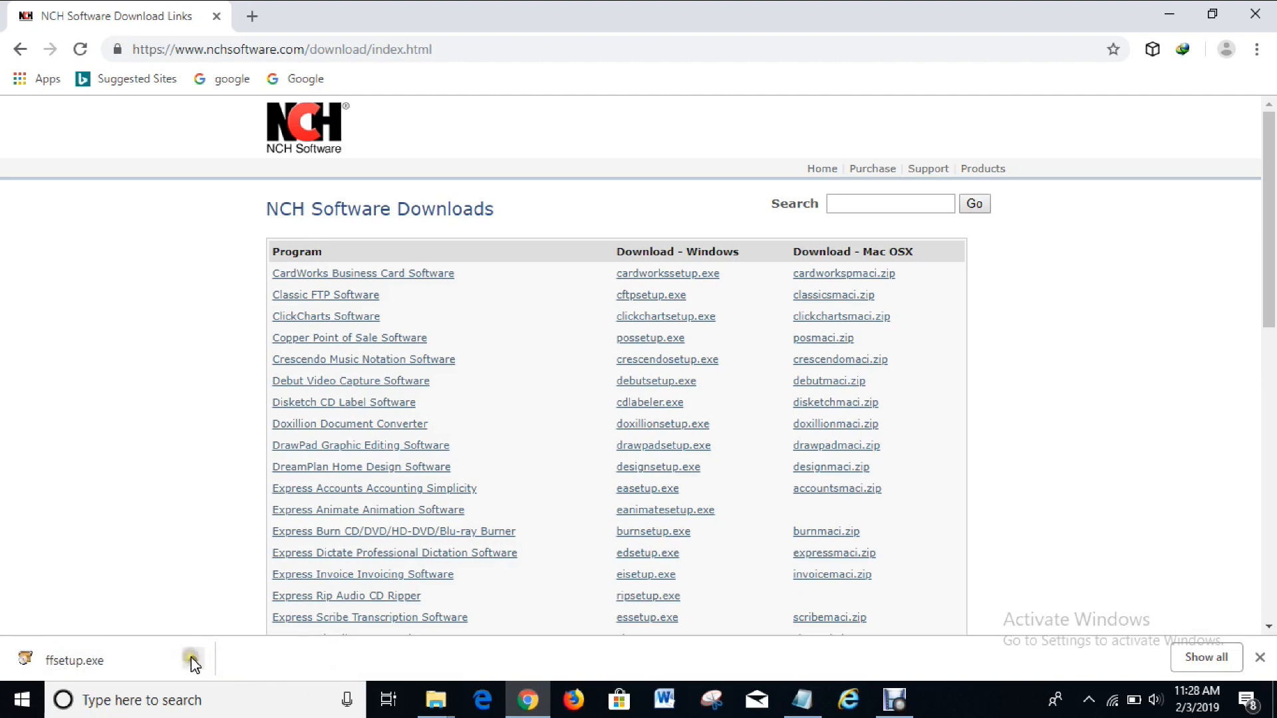
click(193, 659)
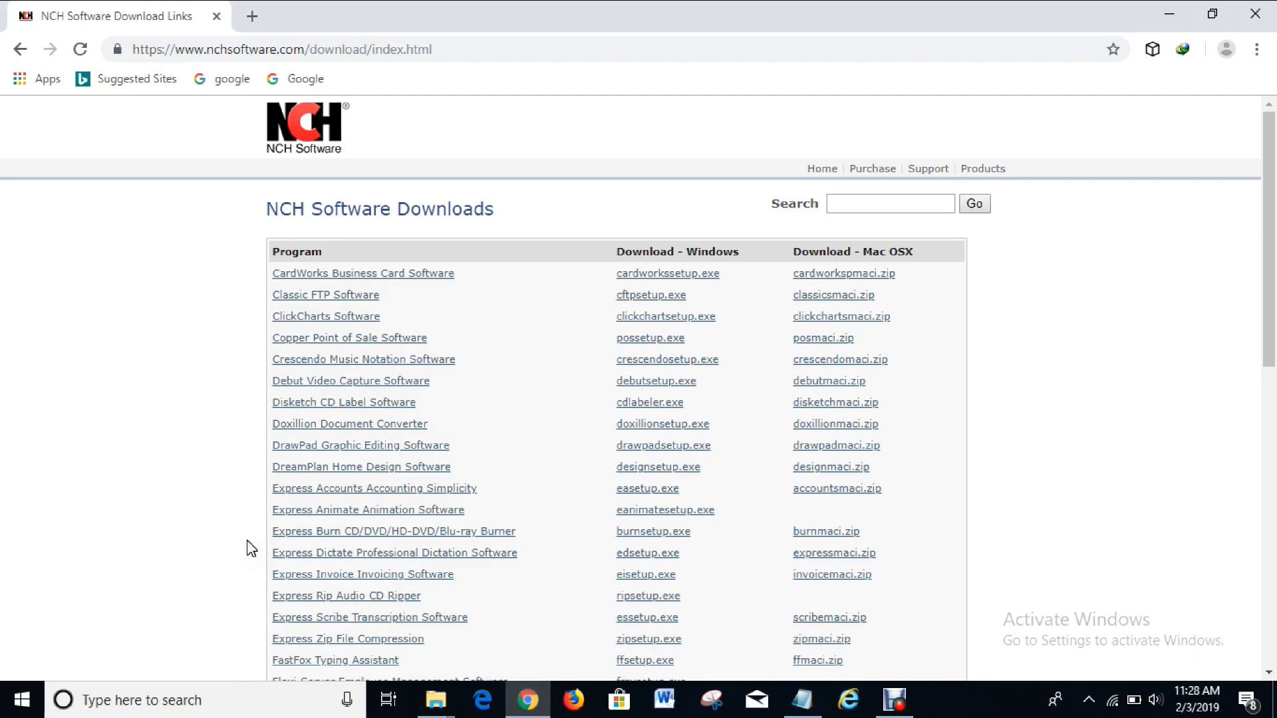
mouse_move(527, 485)
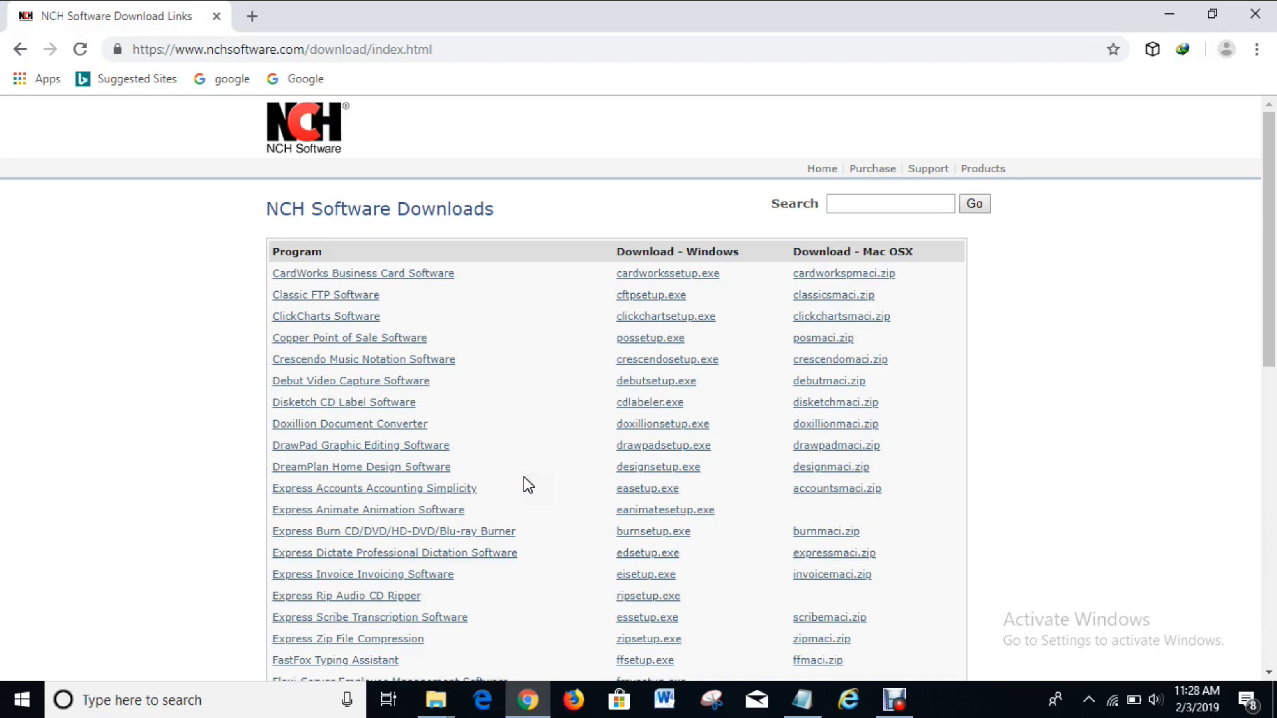
Accept the FastFox license terms and let the installation and shortcut update finish.
click(643, 659)
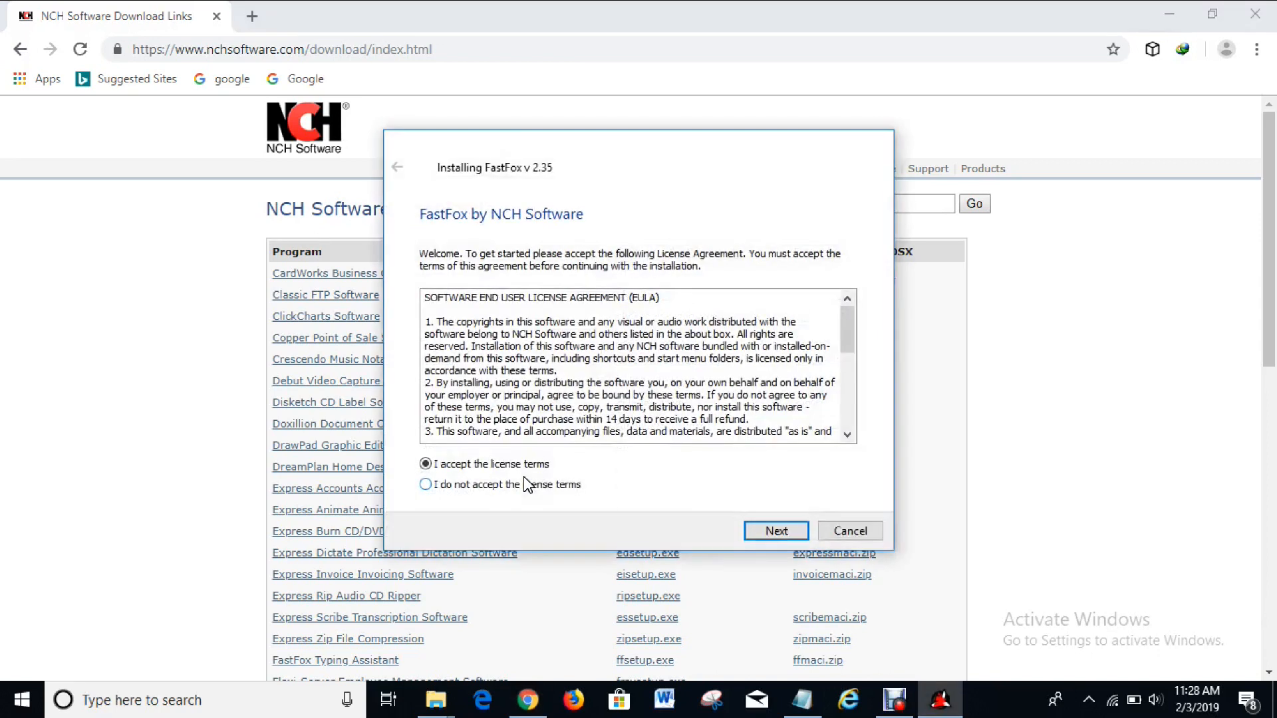
mouse_move(471, 456)
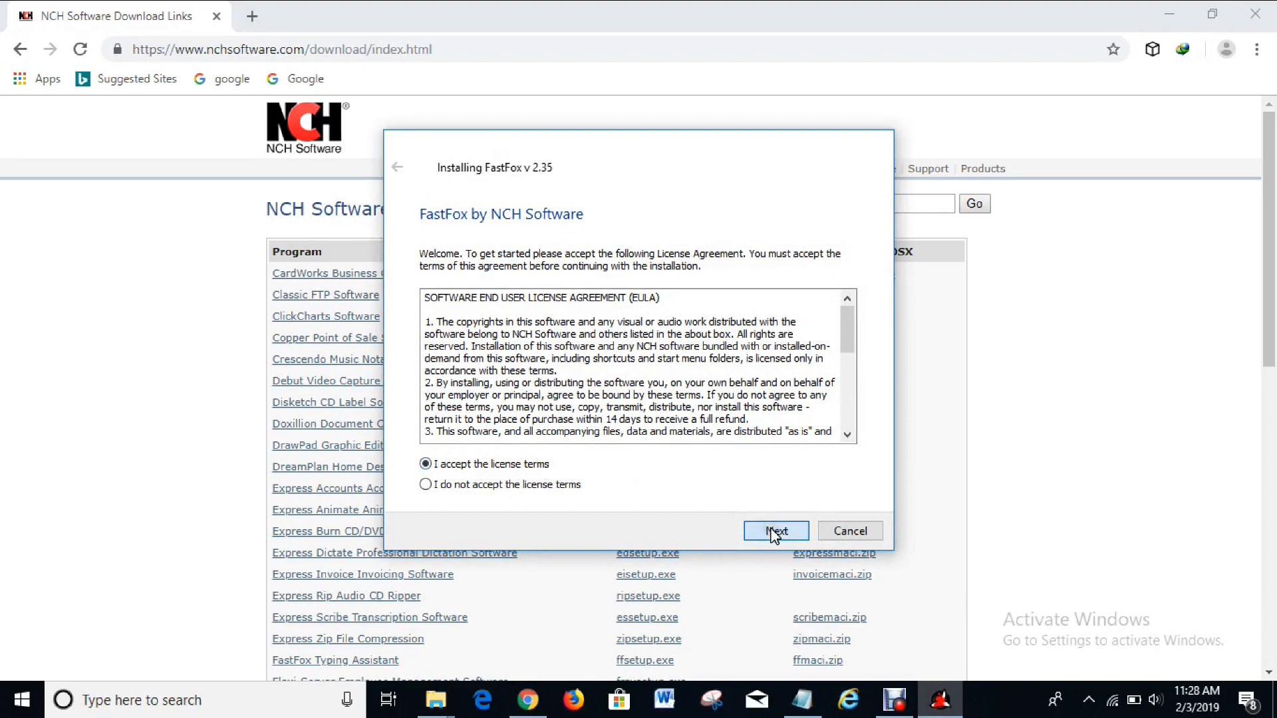
click(774, 530)
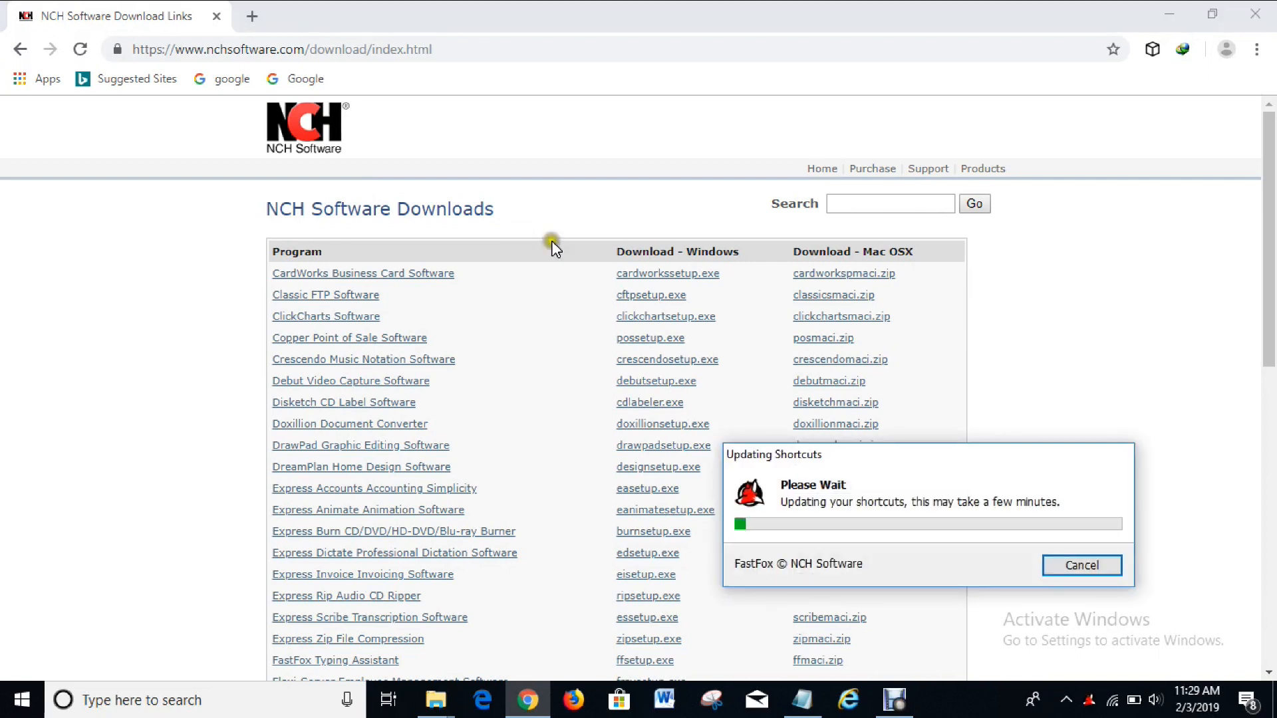
click(1081, 565)
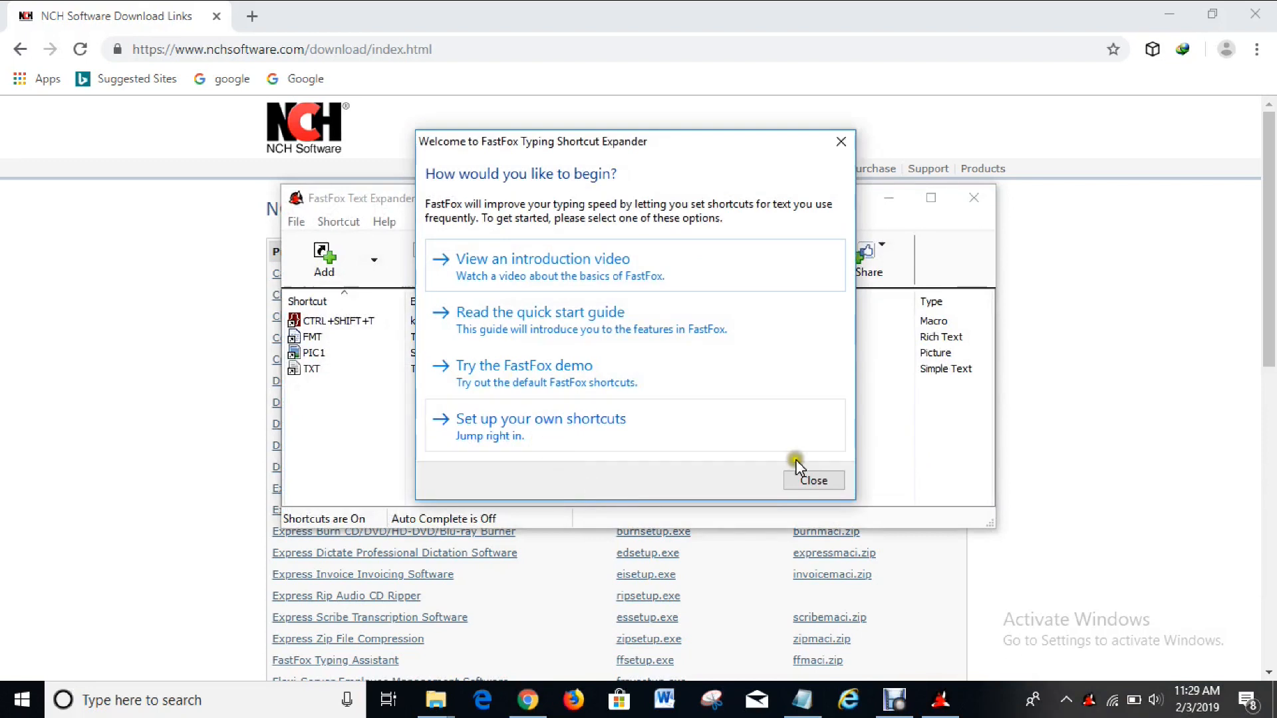
Close the welcome dialog and splash, then choose File > Register Software...
click(812, 479)
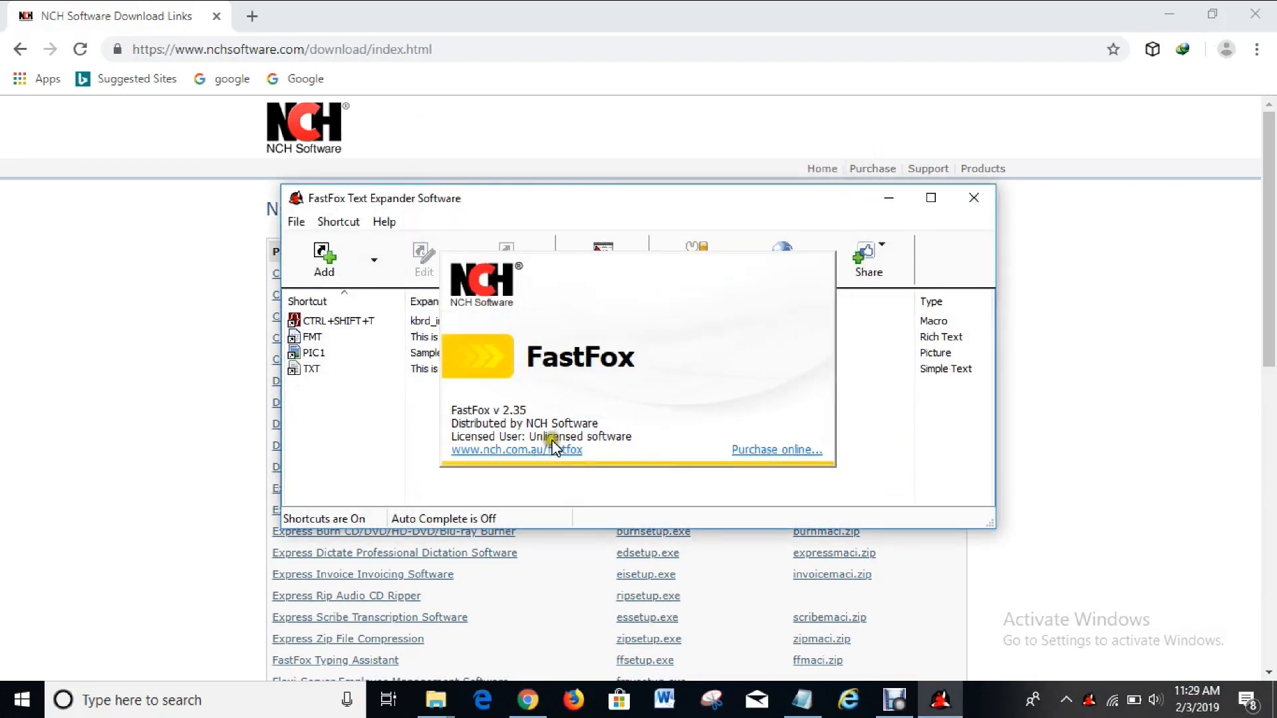
click(576, 433)
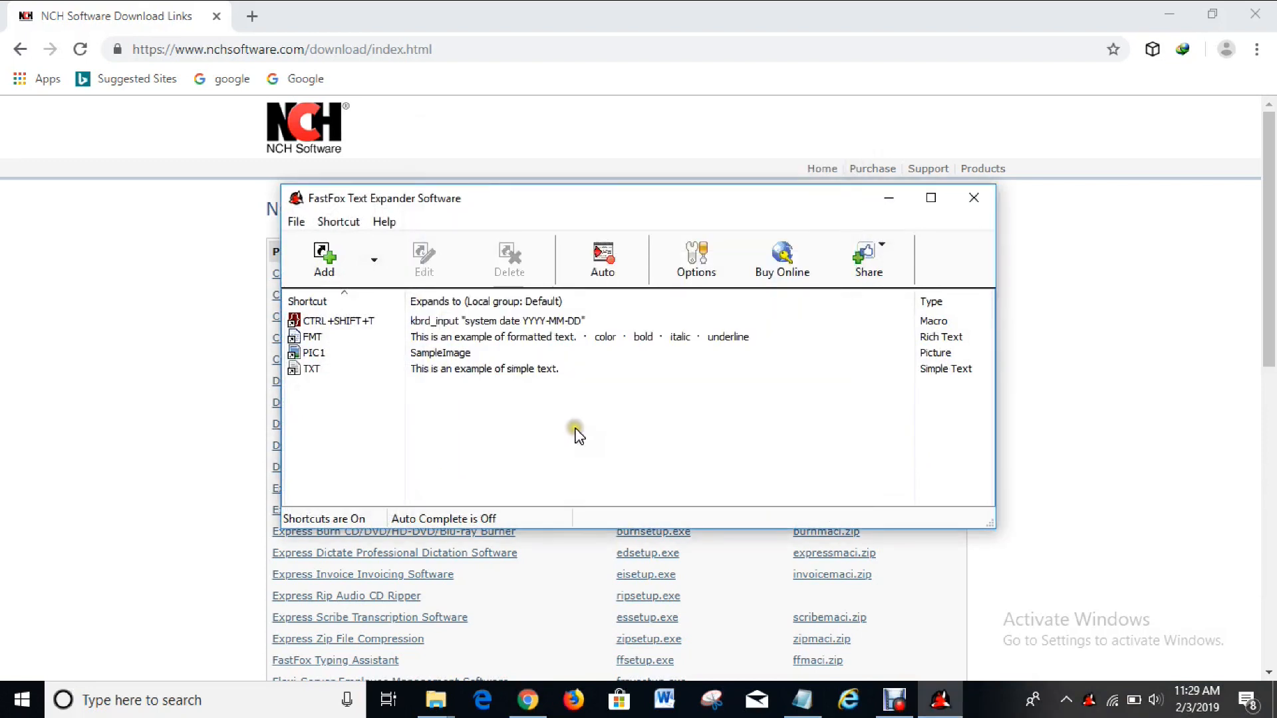
mouse_move(290, 211)
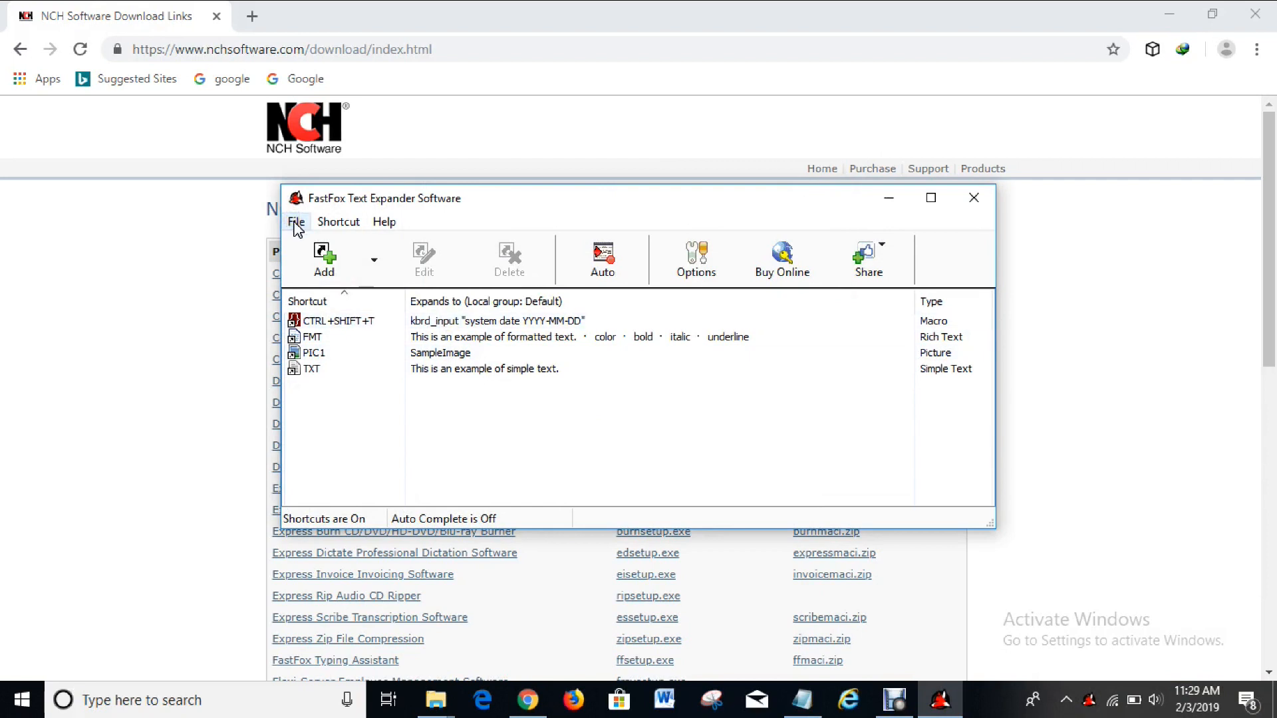
mouse_move(301, 228)
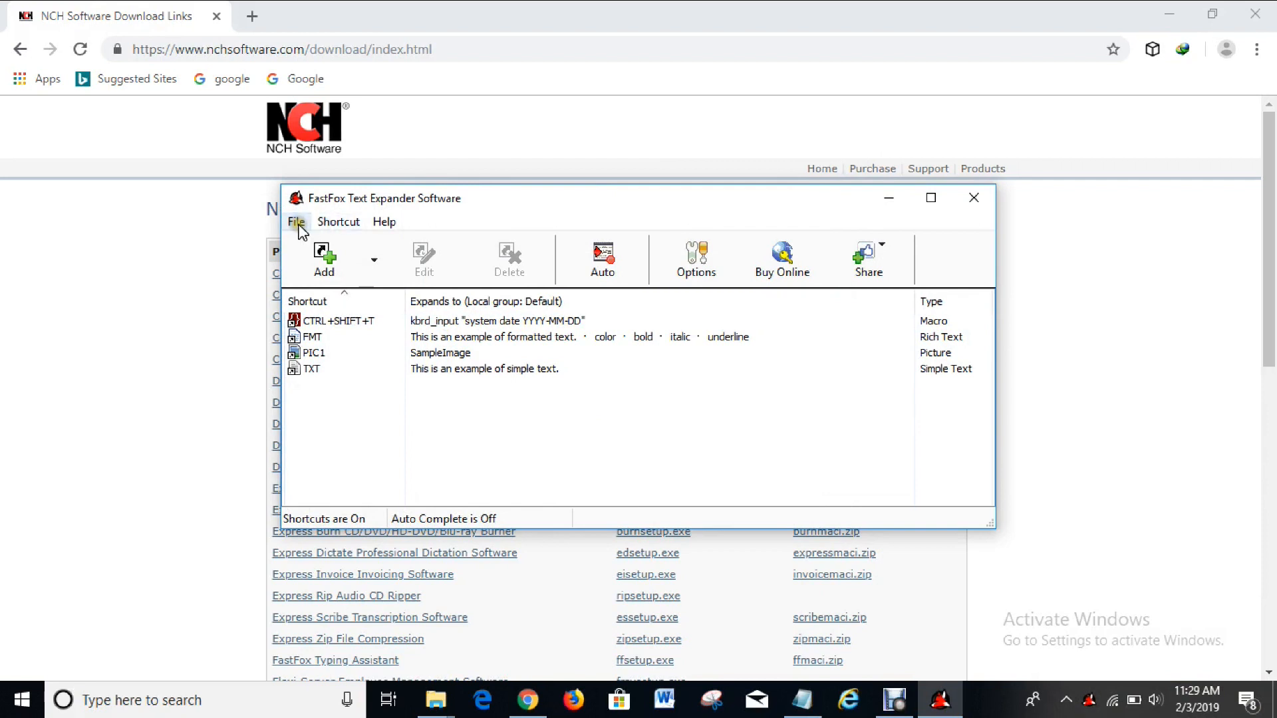
click(295, 221)
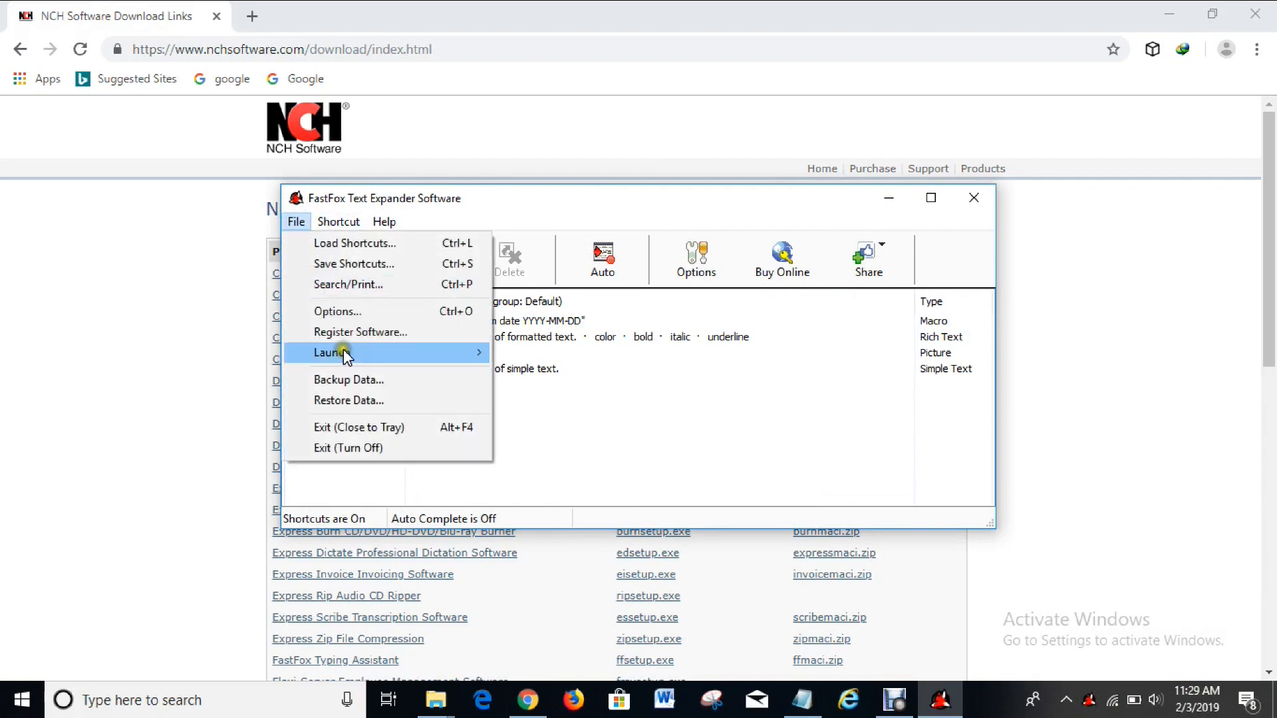
mouse_move(354, 337)
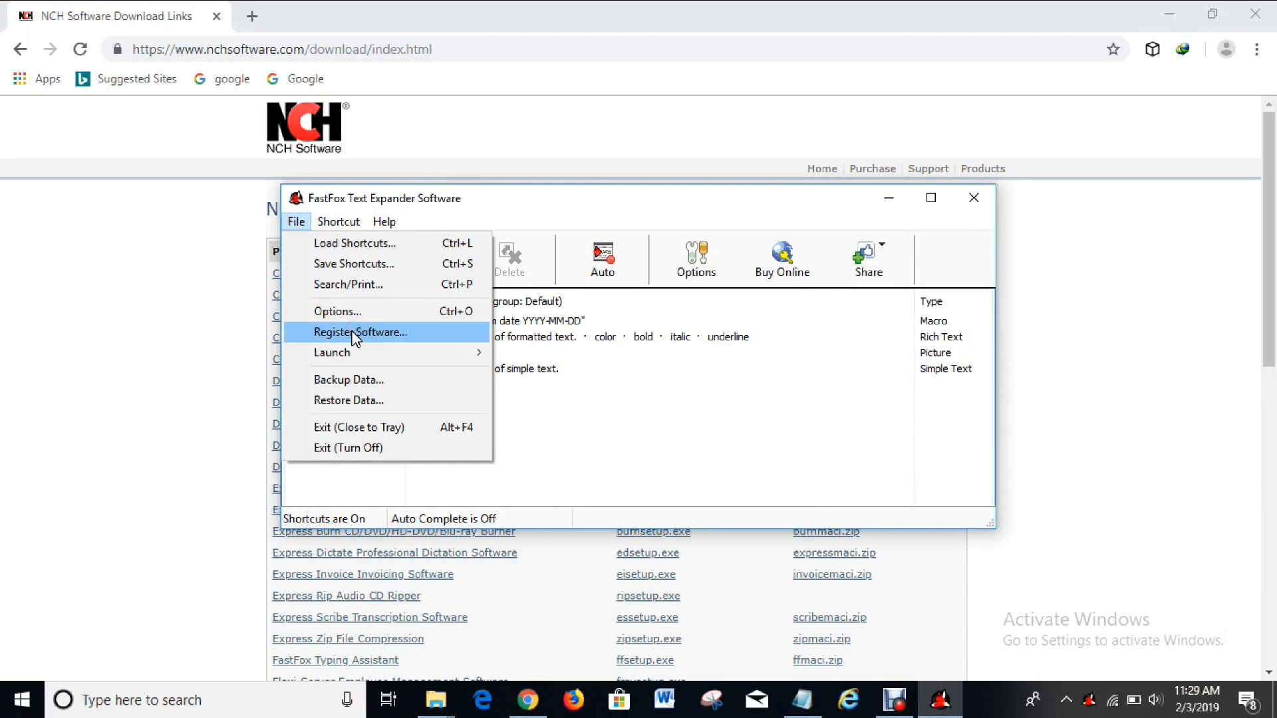
click(361, 333)
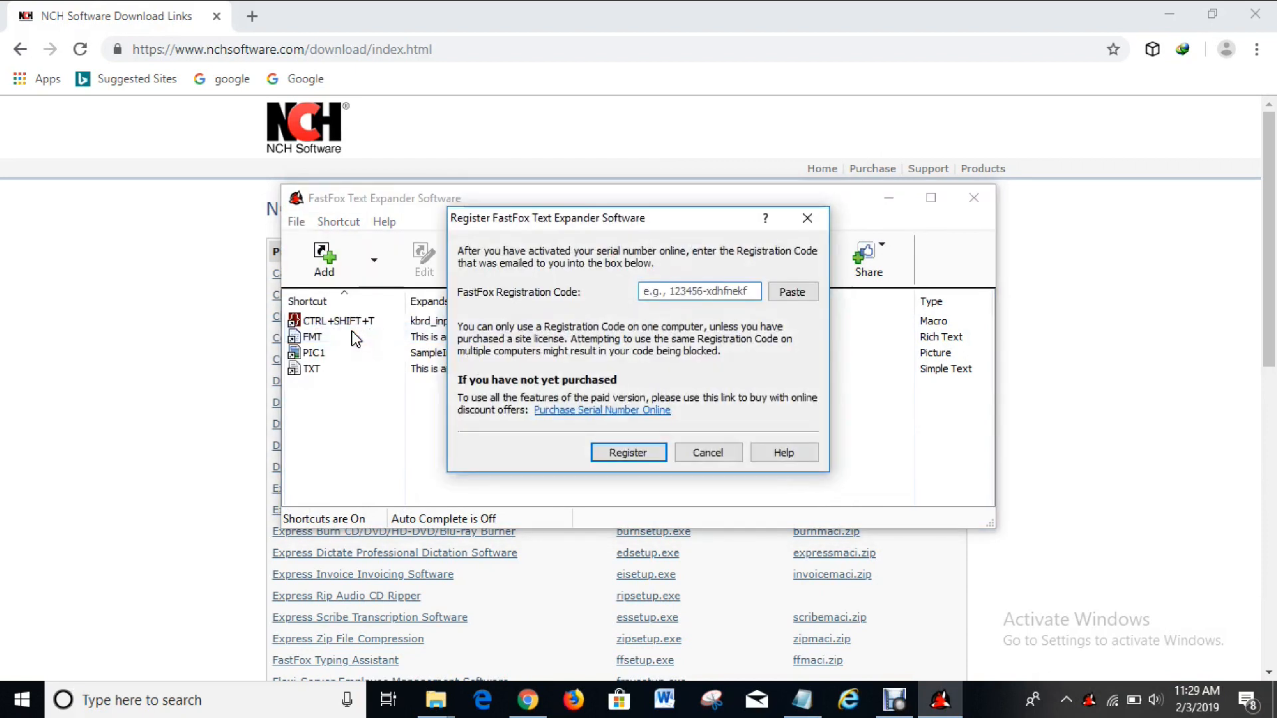
Paste the code into the Registration Code box and submit it with Register.
click(697, 291)
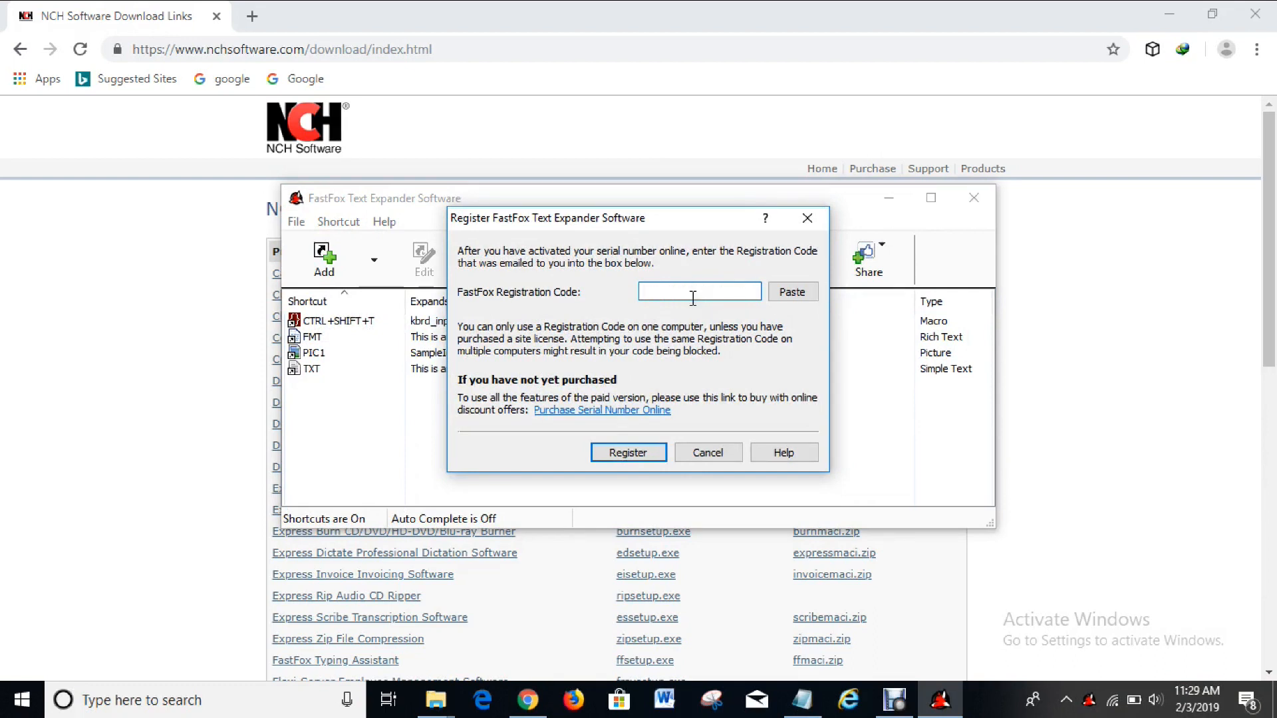
click(699, 290)
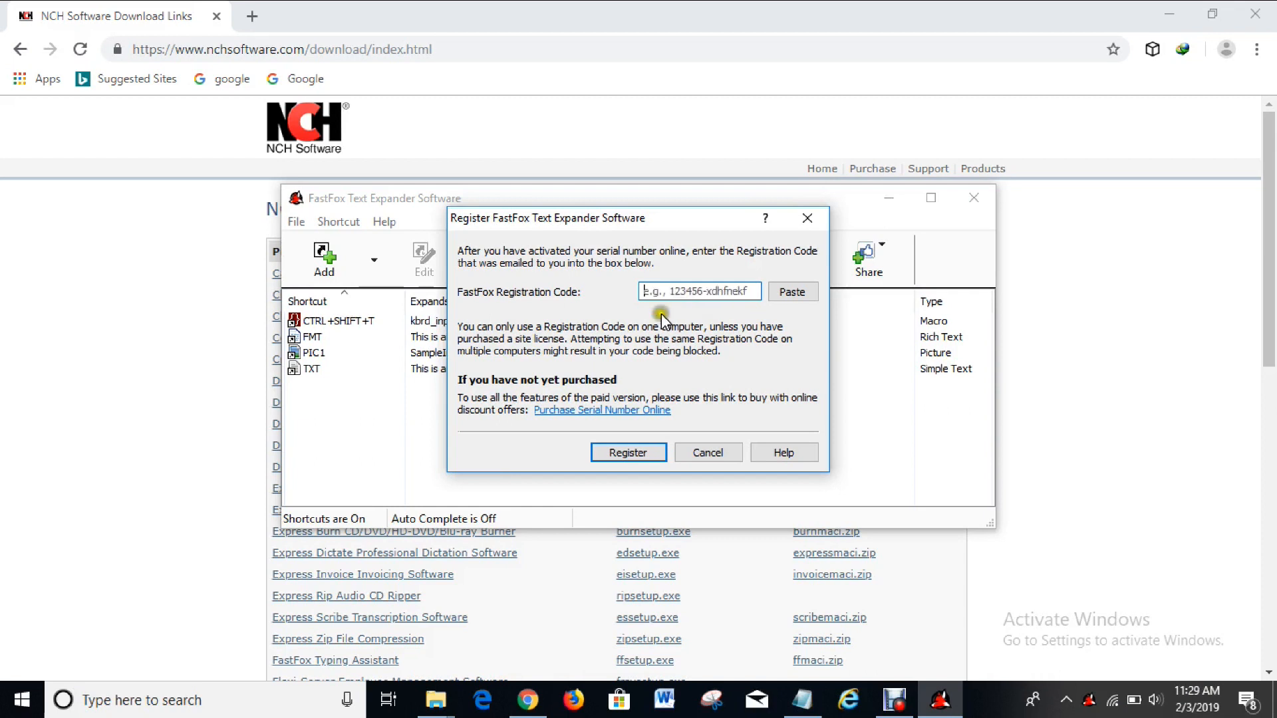
mouse_move(667, 312)
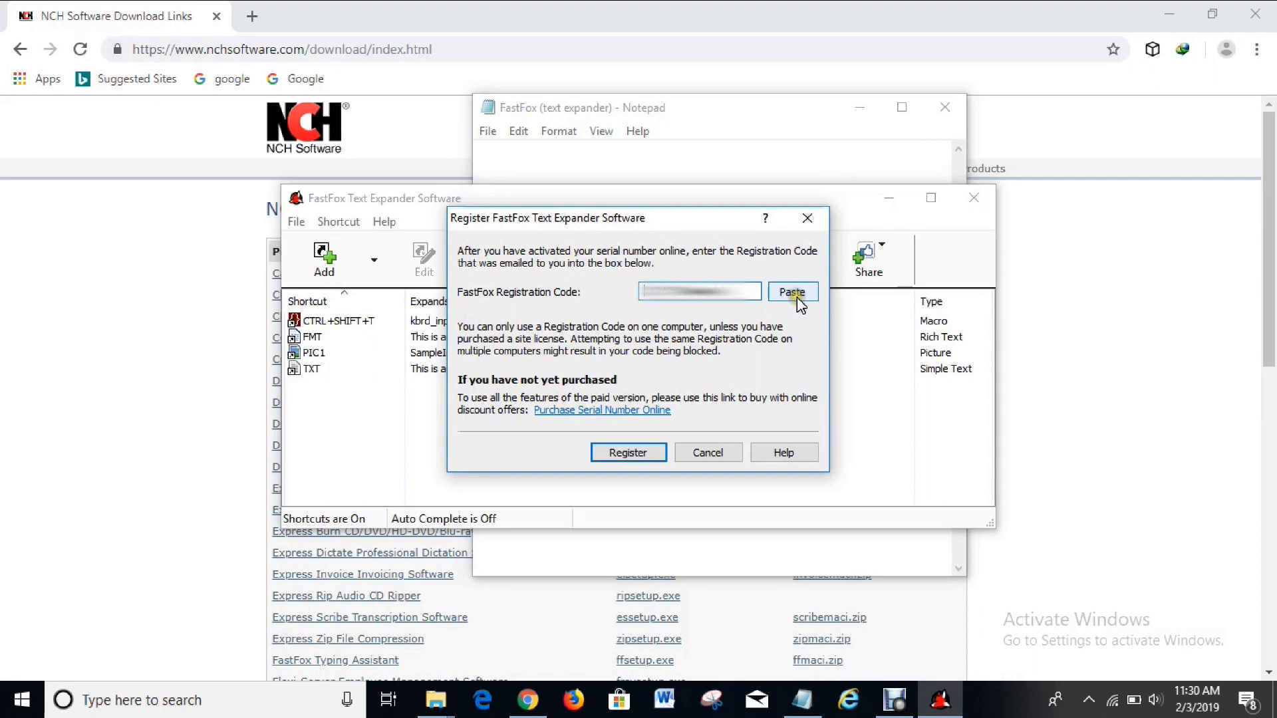
mouse_move(790, 292)
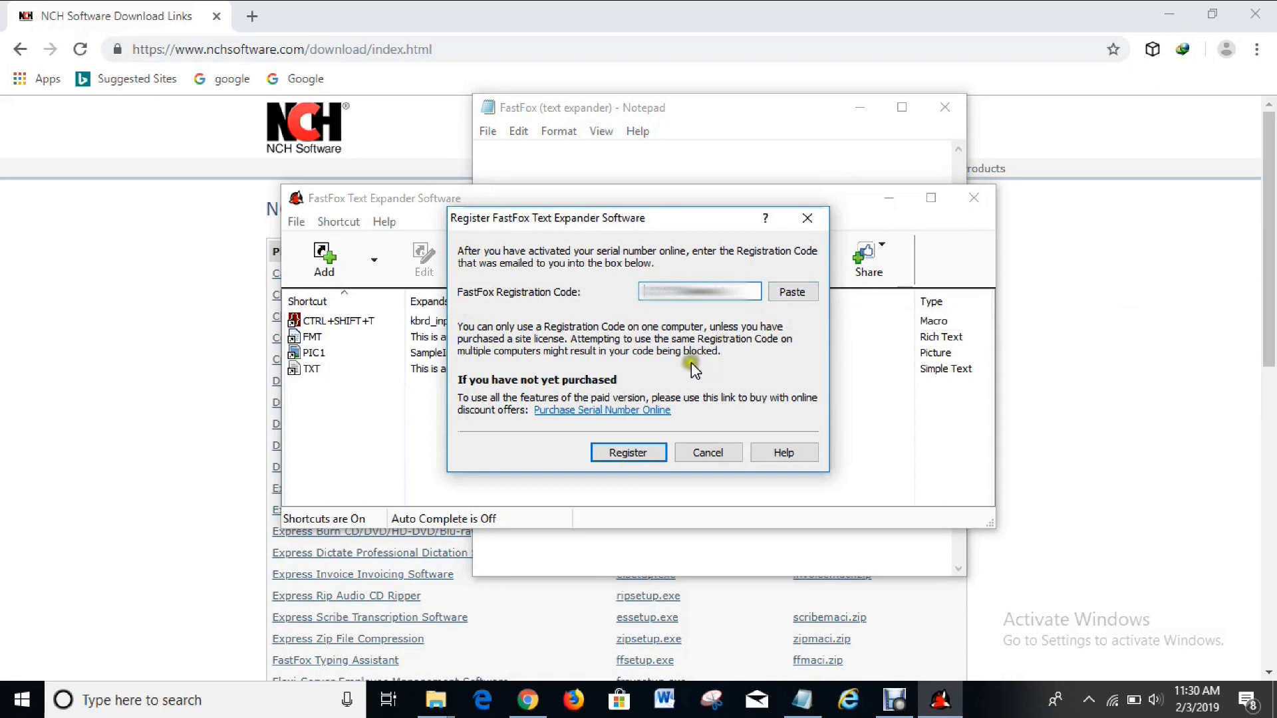
mouse_move(710, 343)
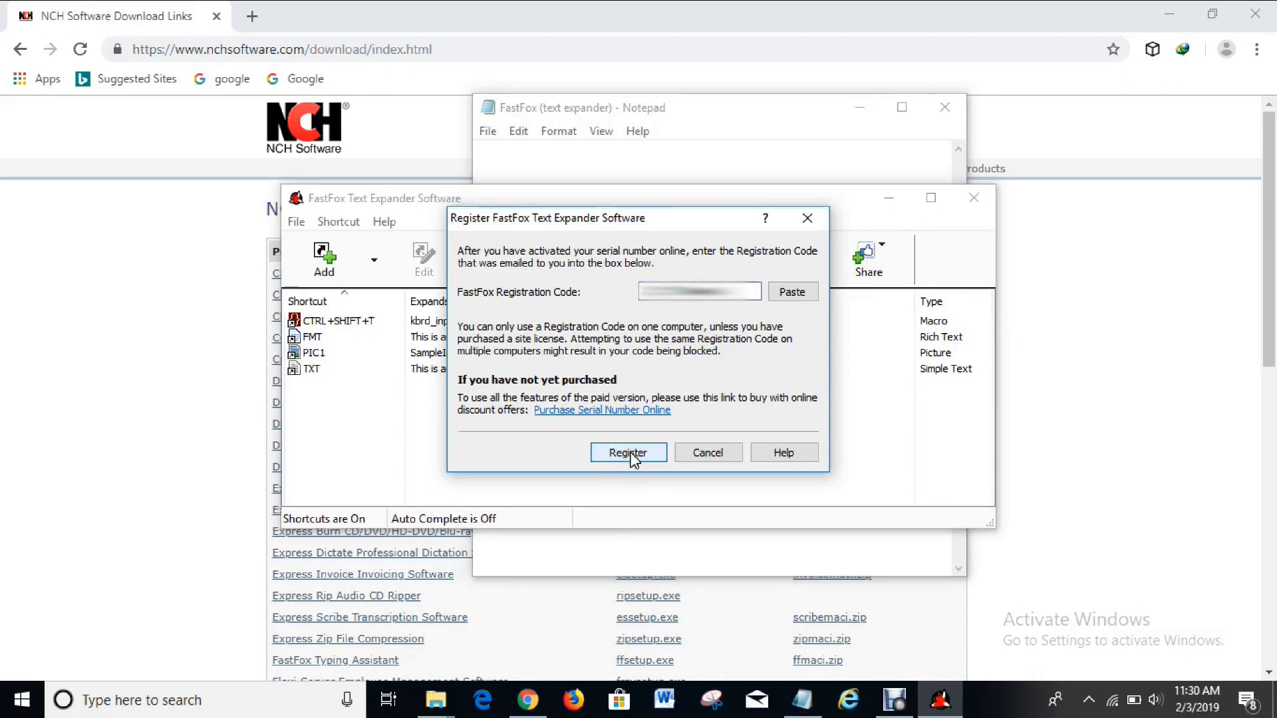
click(628, 452)
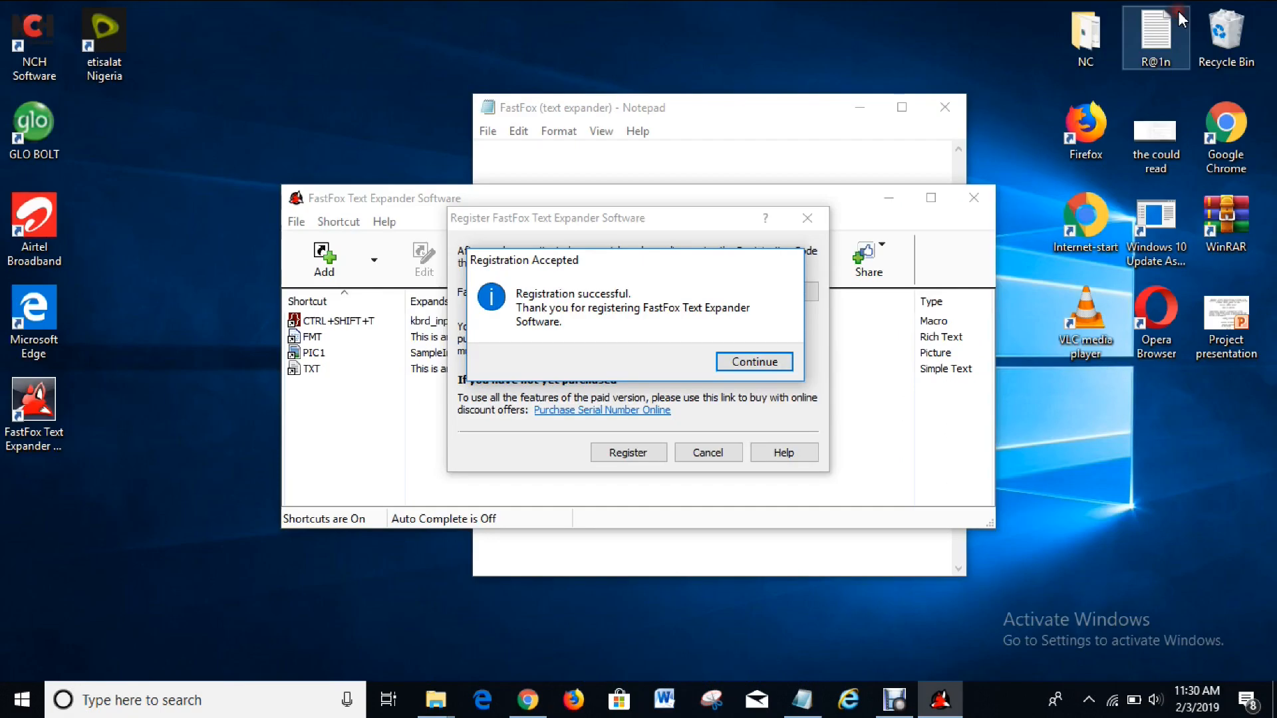
Continue past Registration Accepted, postpone the backup, and reopen the File menu.
click(753, 362)
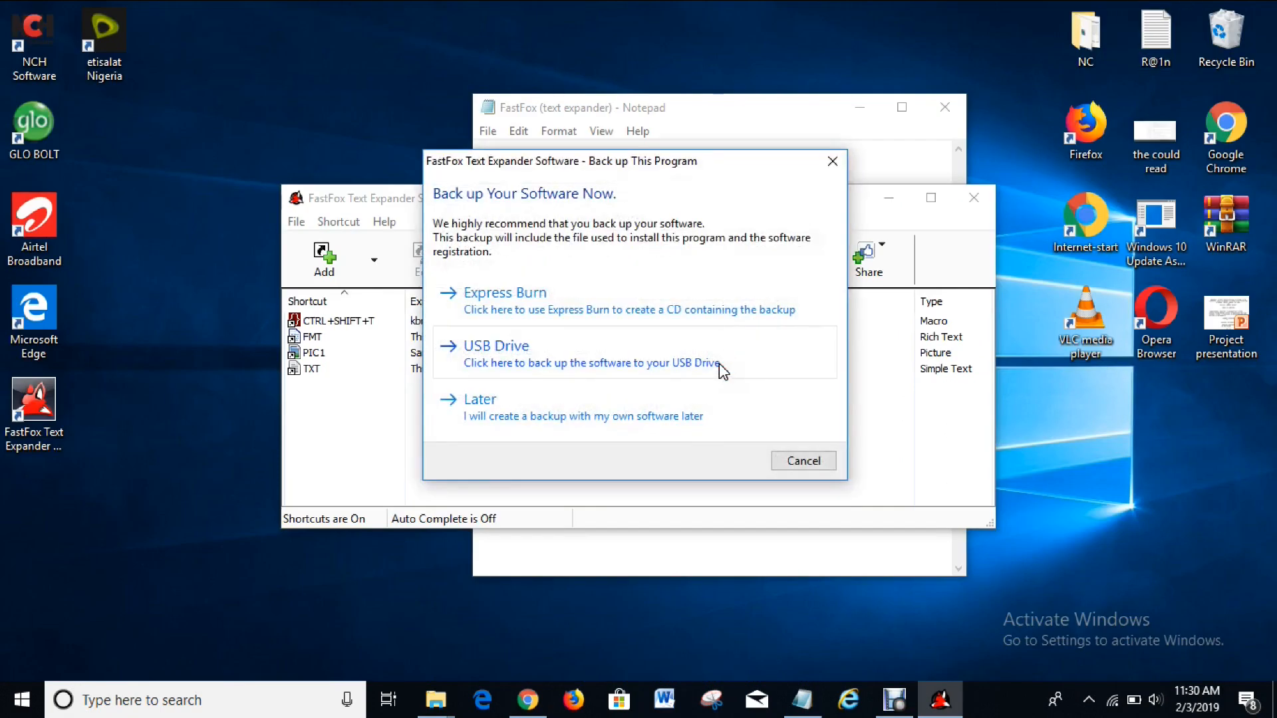
click(802, 460)
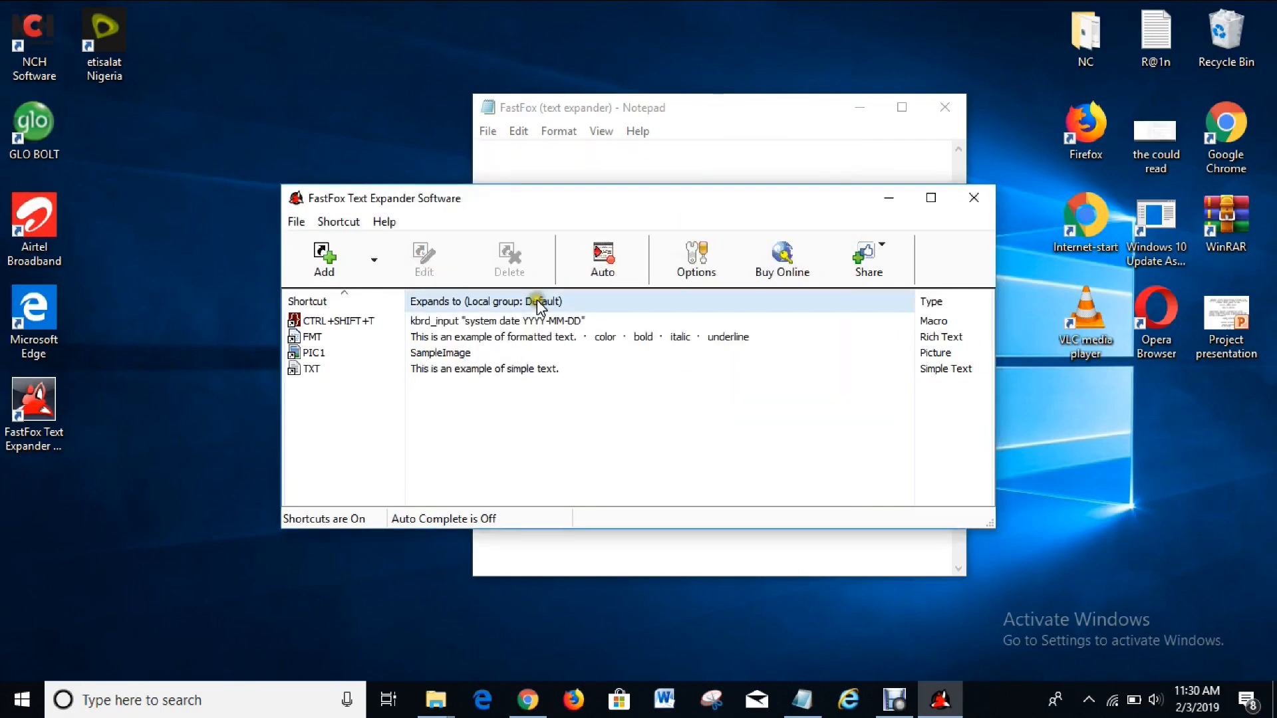
click(296, 221)
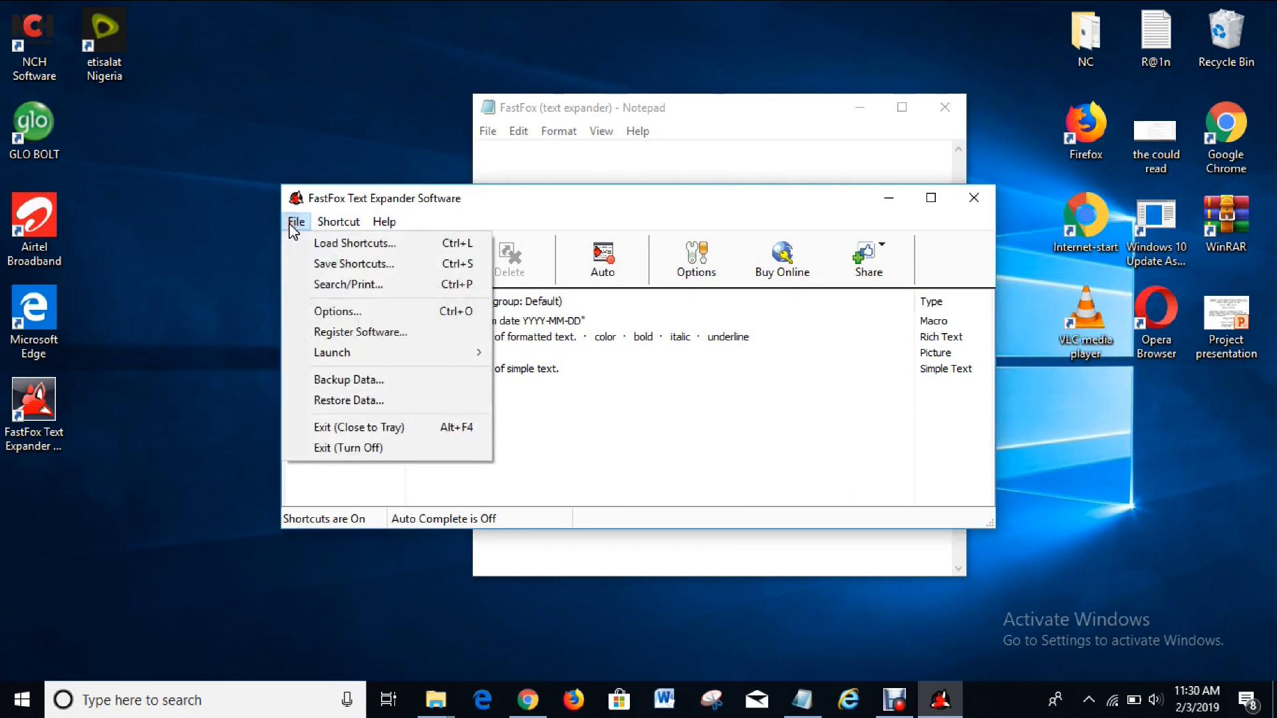